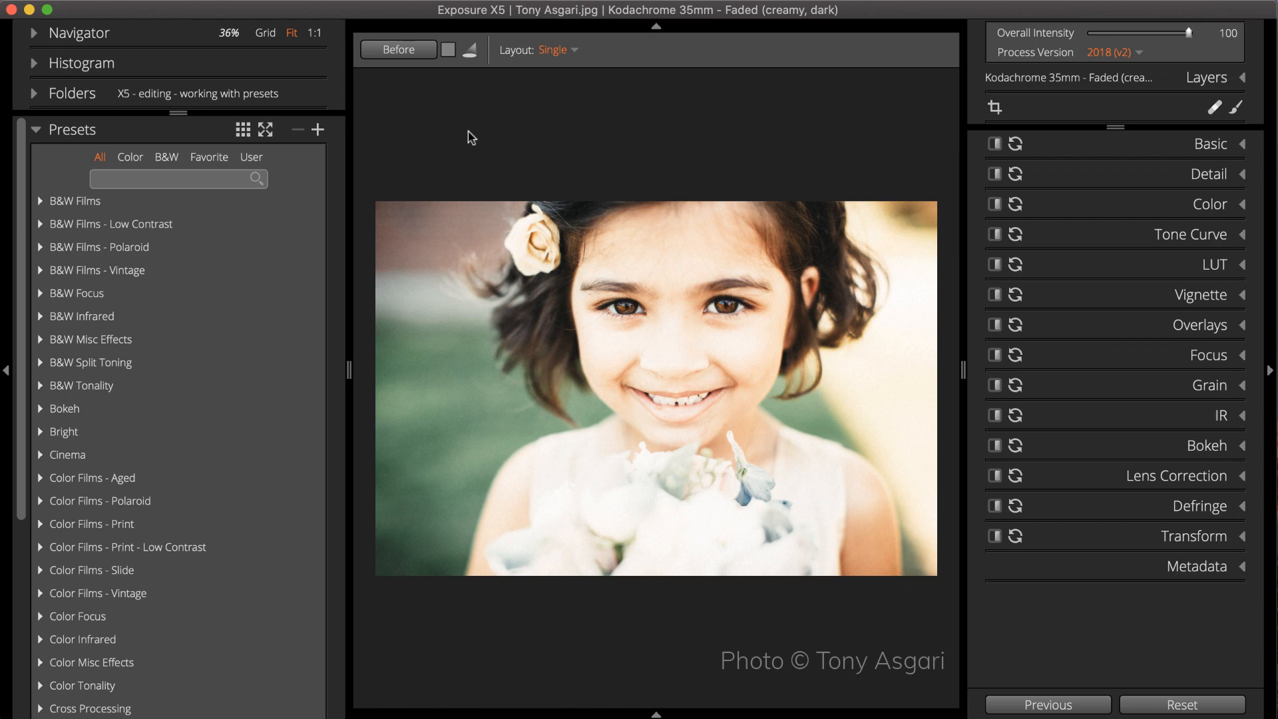
Apply the Autochrome - Vignette (soft) vintage film preset and lower exposure to about -0.99.
click(97, 380)
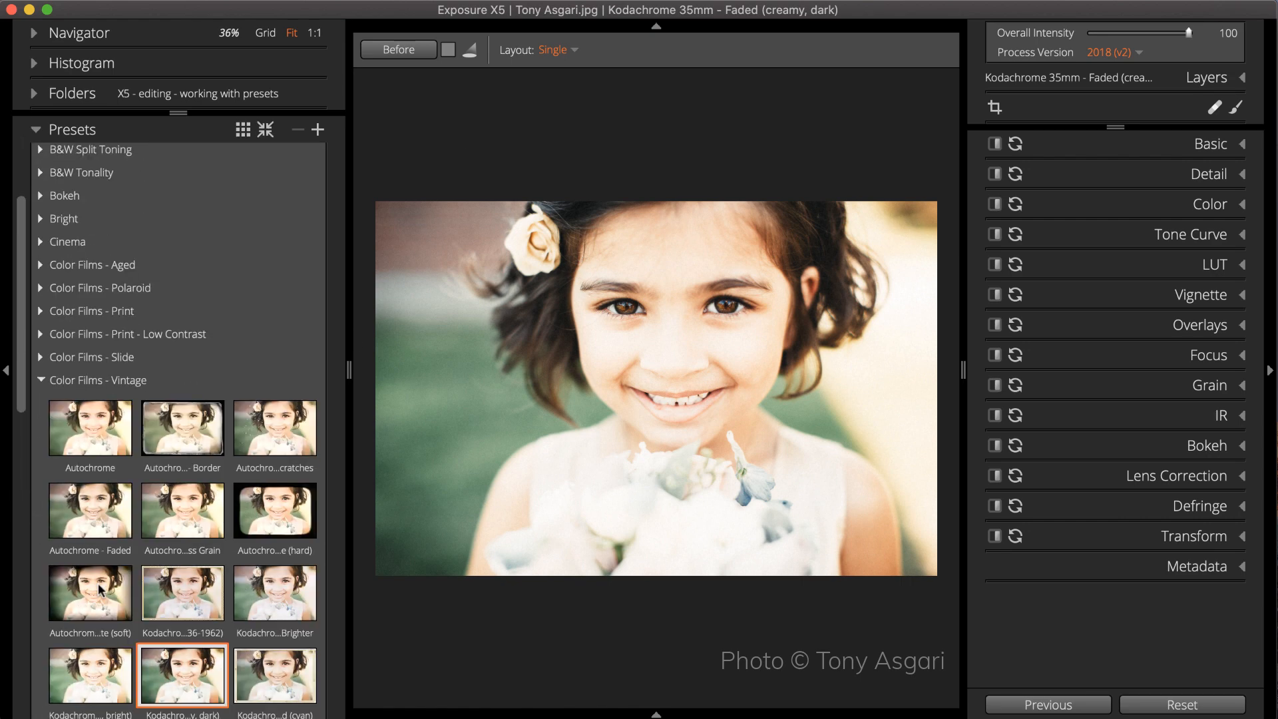
click(90, 591)
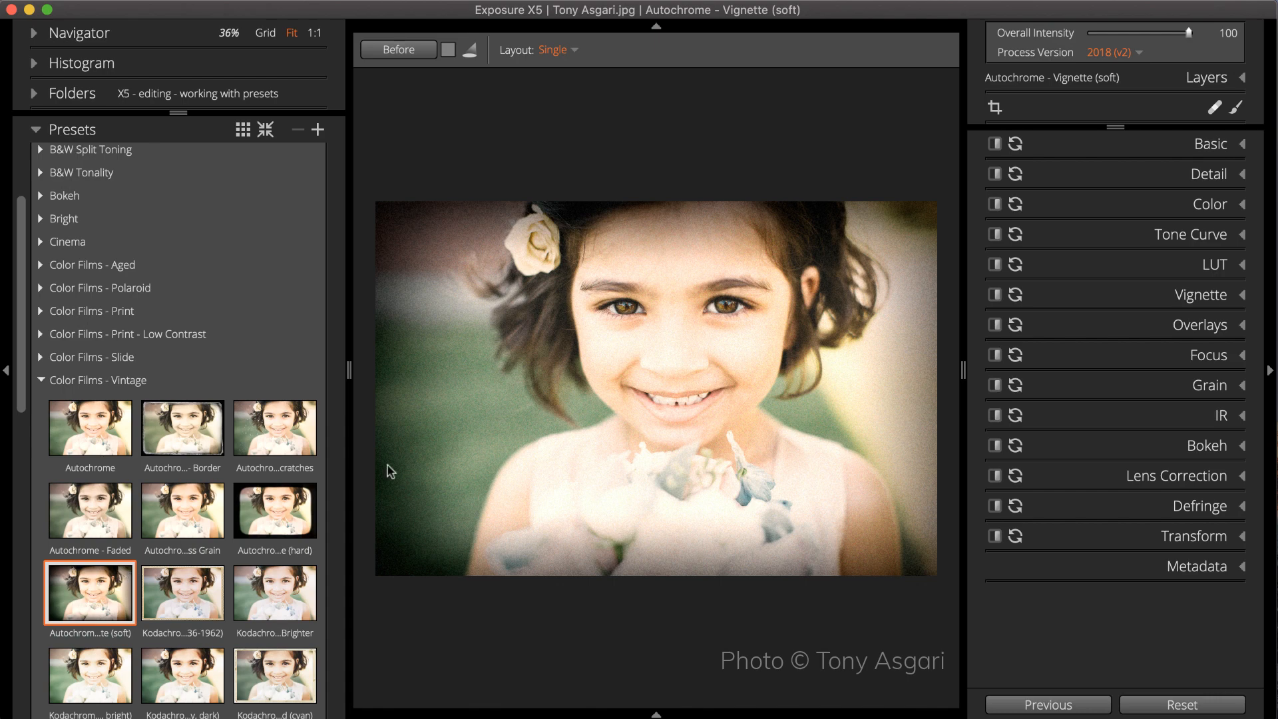
click(1212, 144)
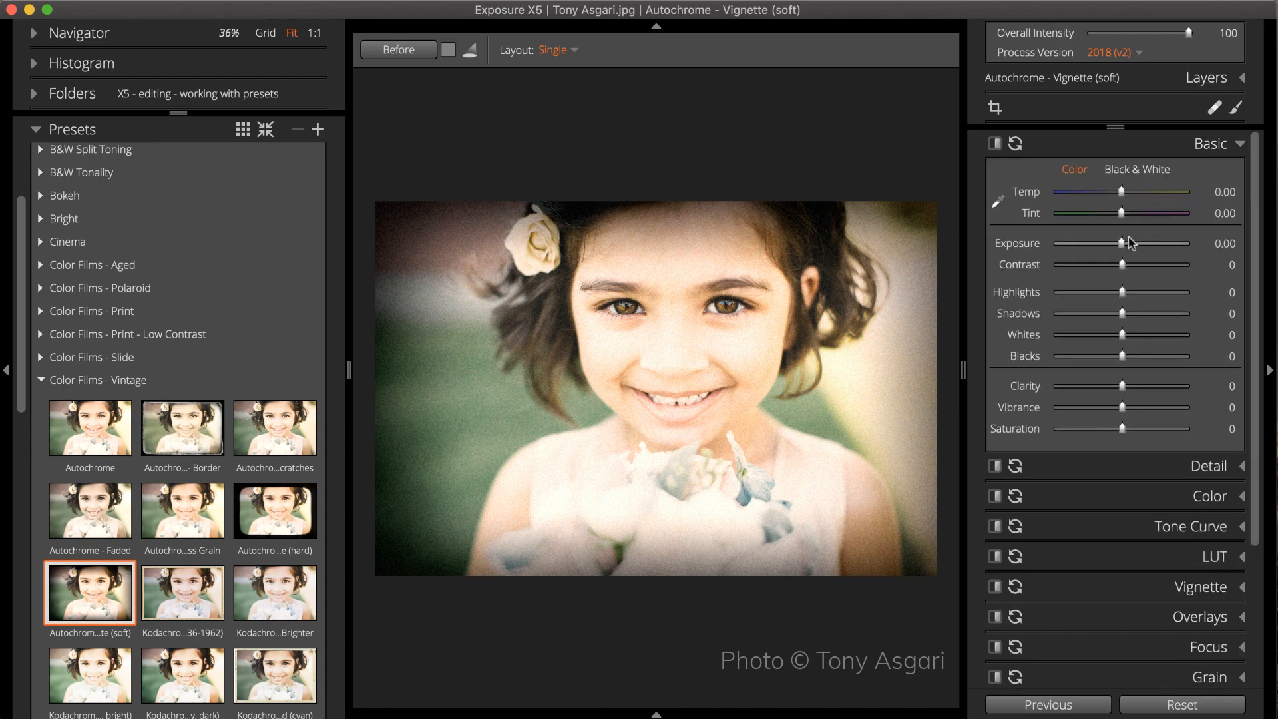
drag(1135, 244, 1109, 244)
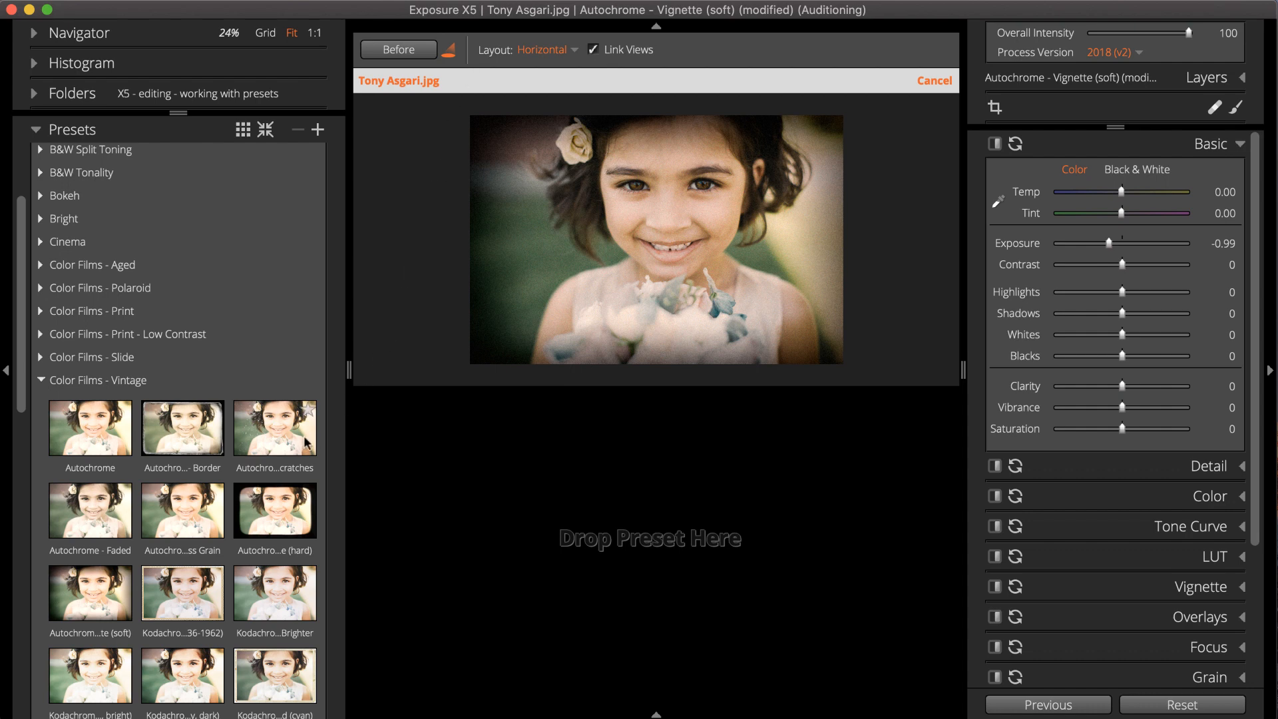
Audition Autochrome - Less Grain and arrange the comparison views horizontally.
click(182, 510)
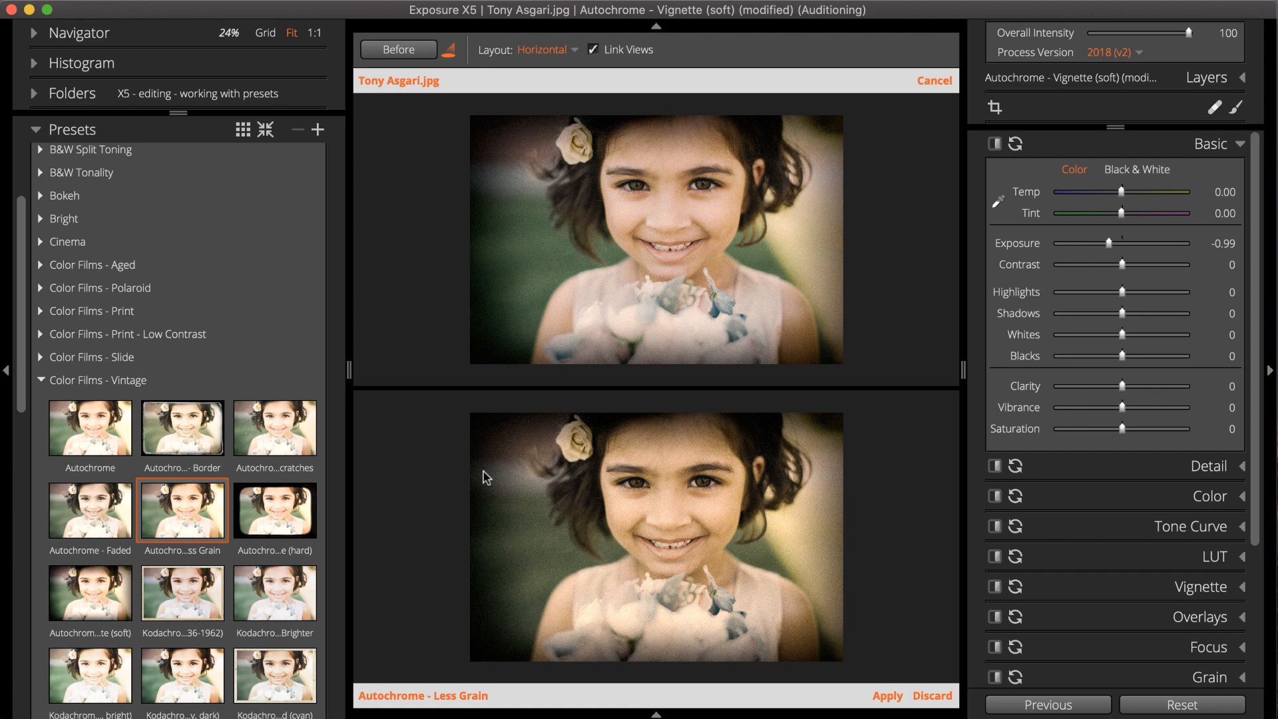
mouse_move(598, 100)
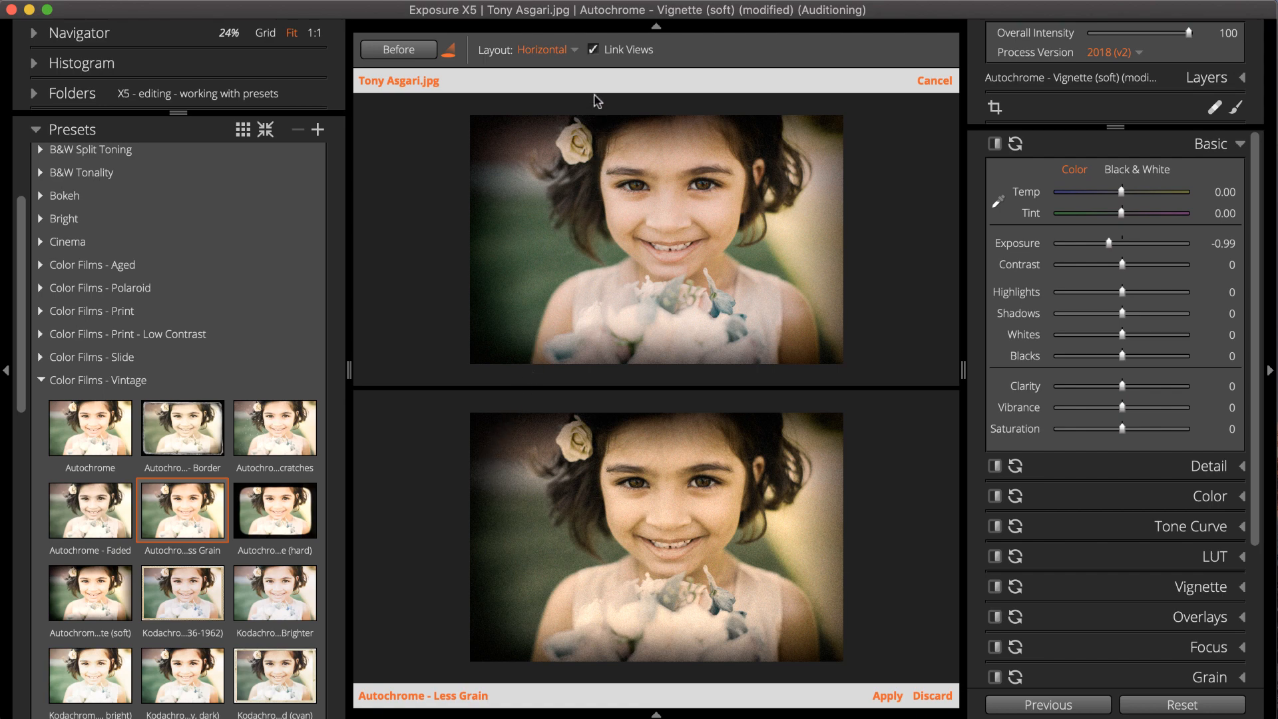
click(546, 49)
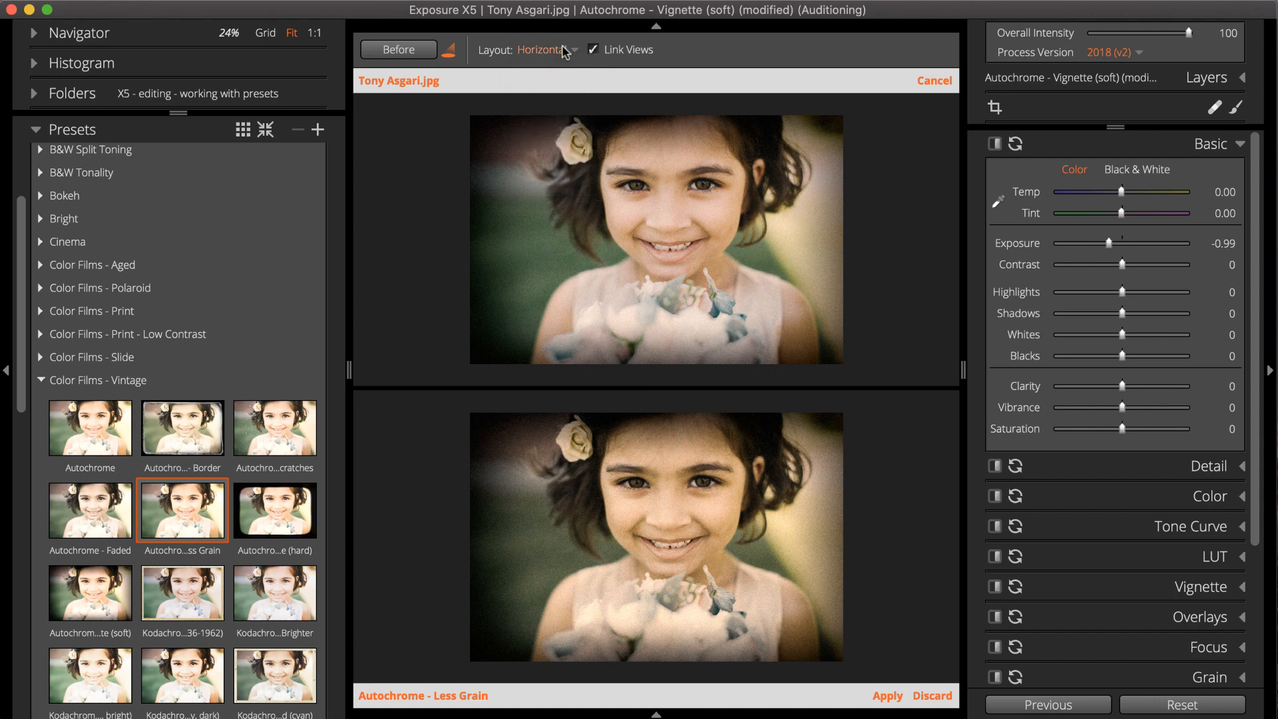
click(448, 49)
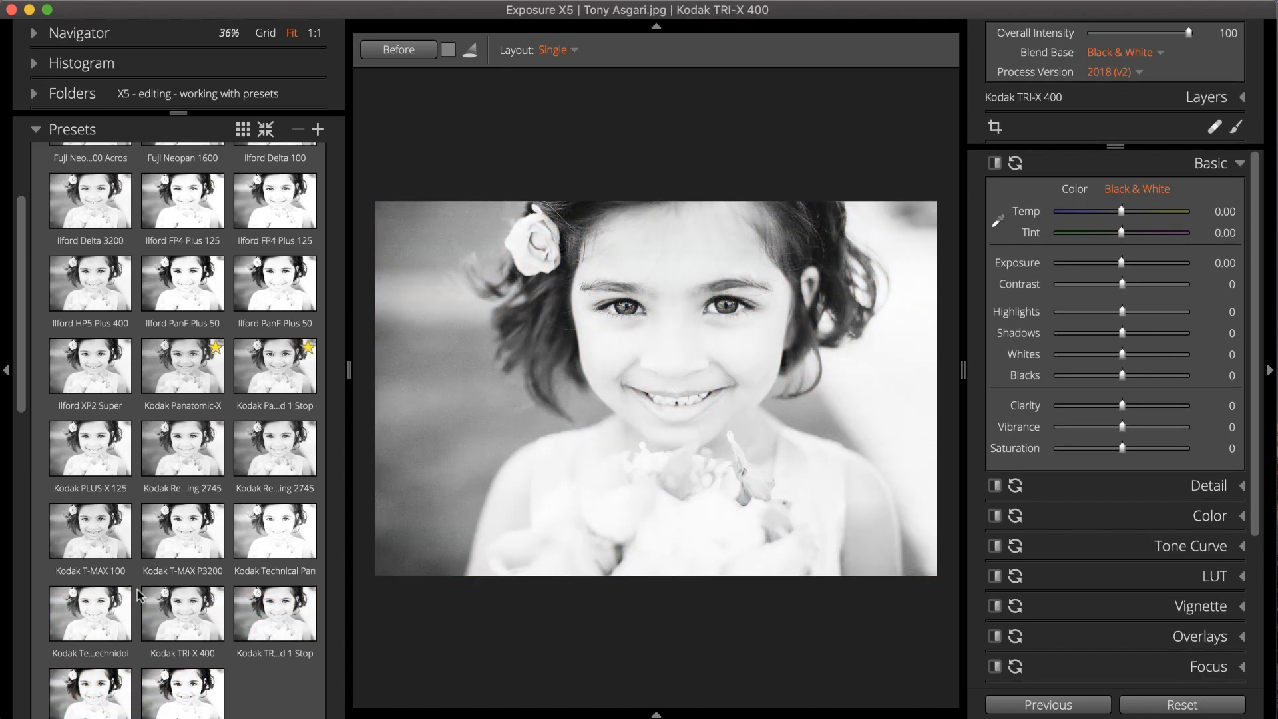
Add Cyanotype - Pale Yellow split toning, then reset the portrait to its original colour.
click(182, 612)
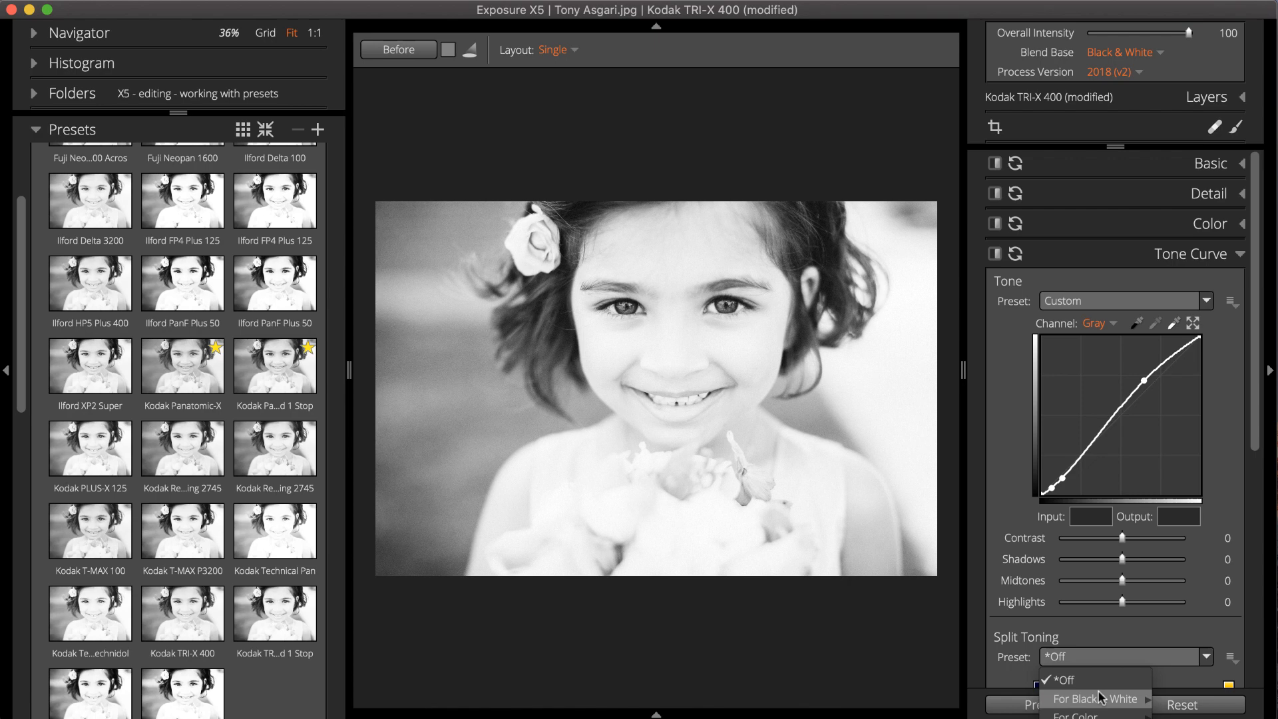
click(1096, 699)
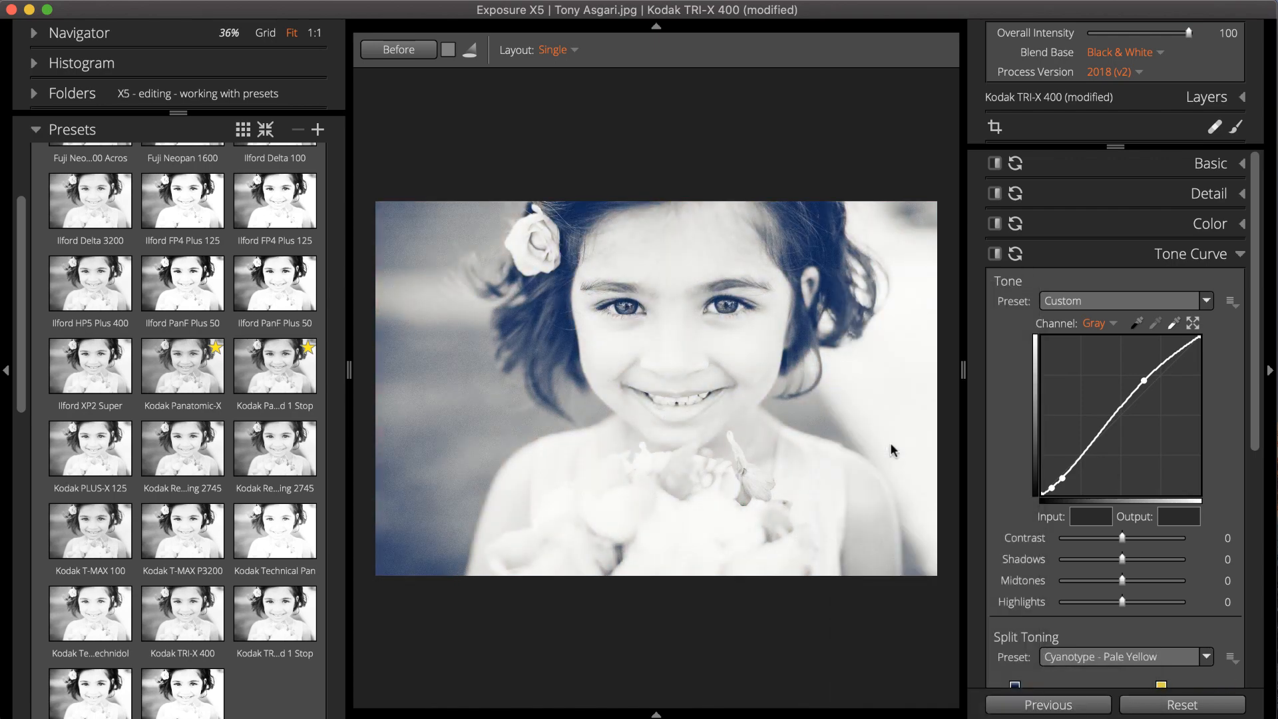
key(cmd+r)
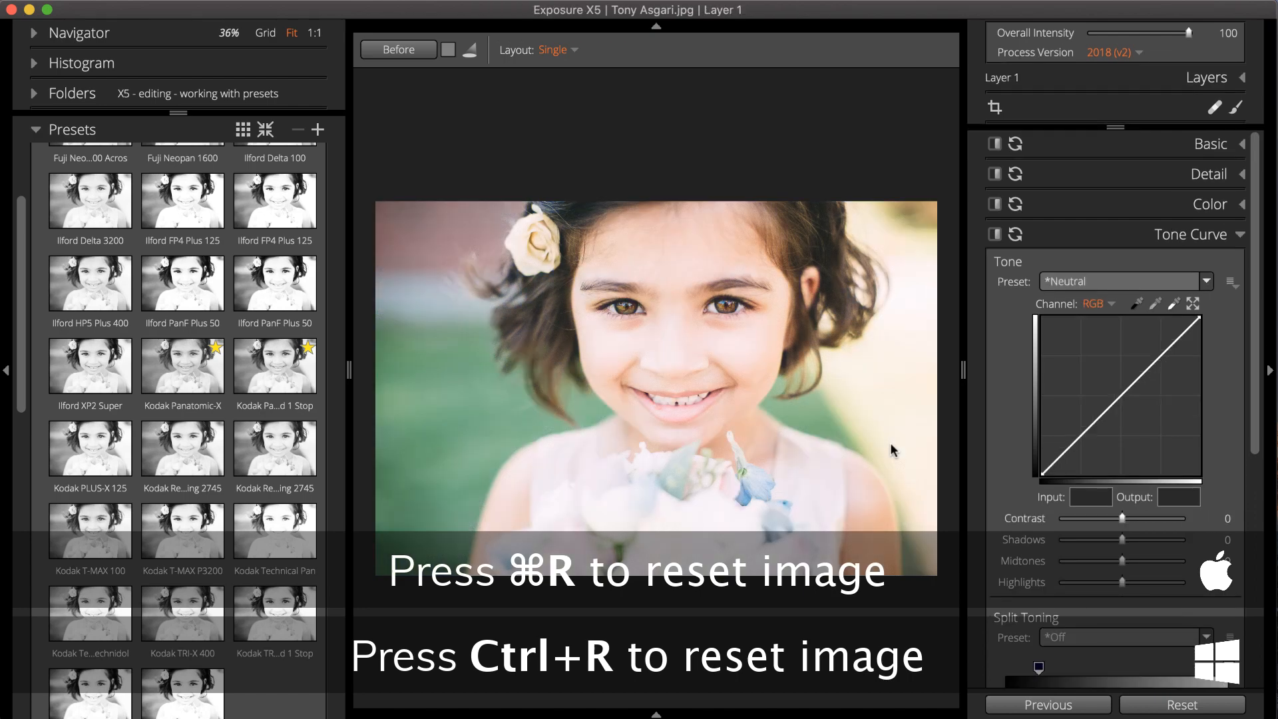
Convert the portrait to black and white with contrast 24 and shadows -54.
click(1212, 164)
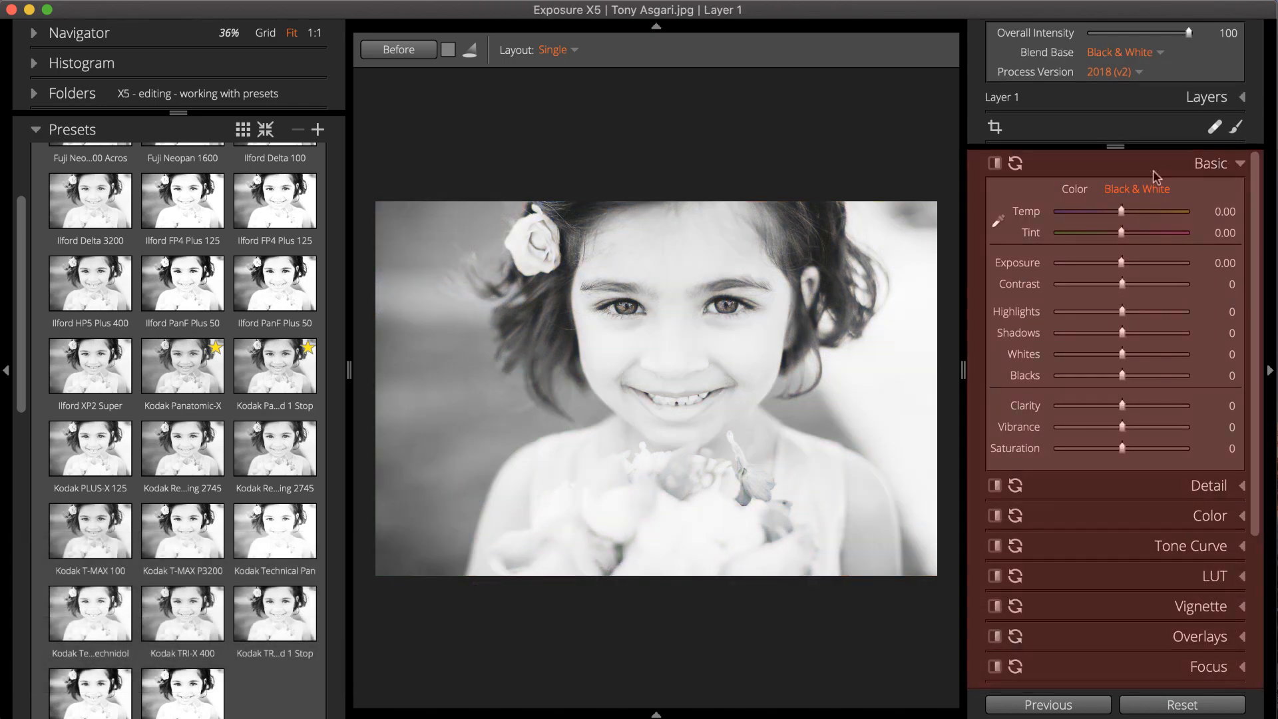
drag(1124, 286, 1140, 286)
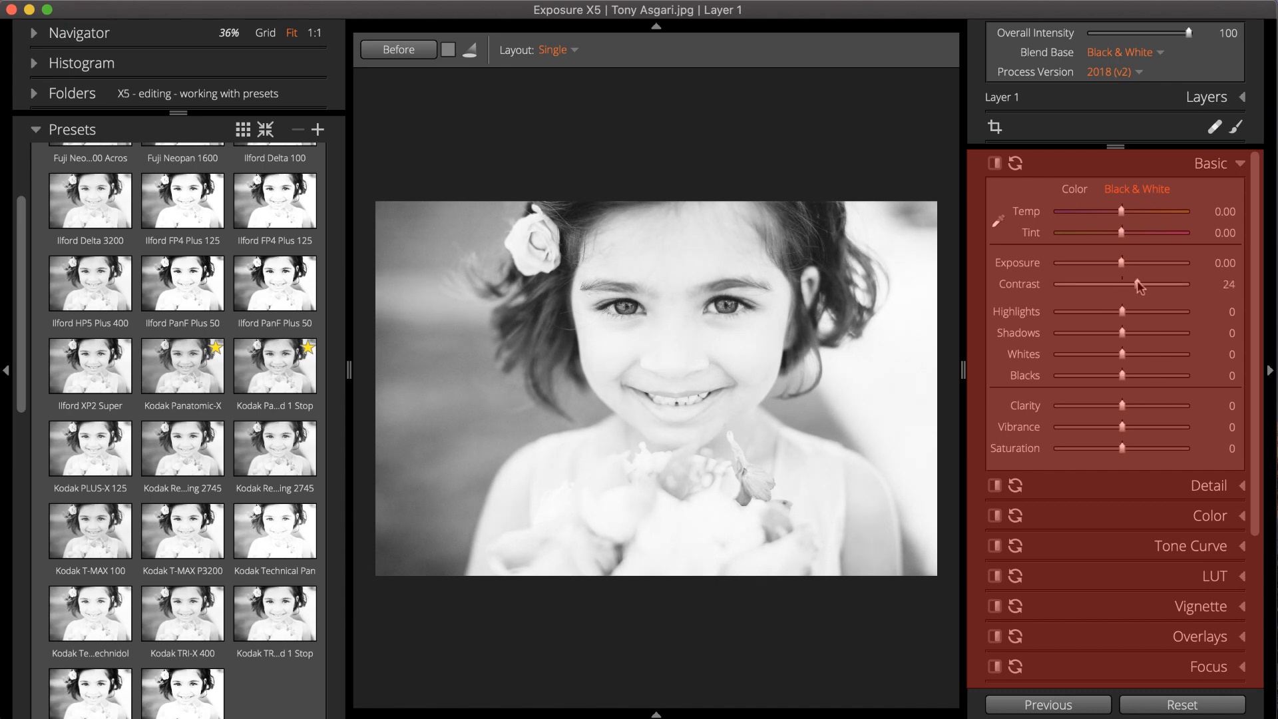
drag(1144, 333, 1086, 332)
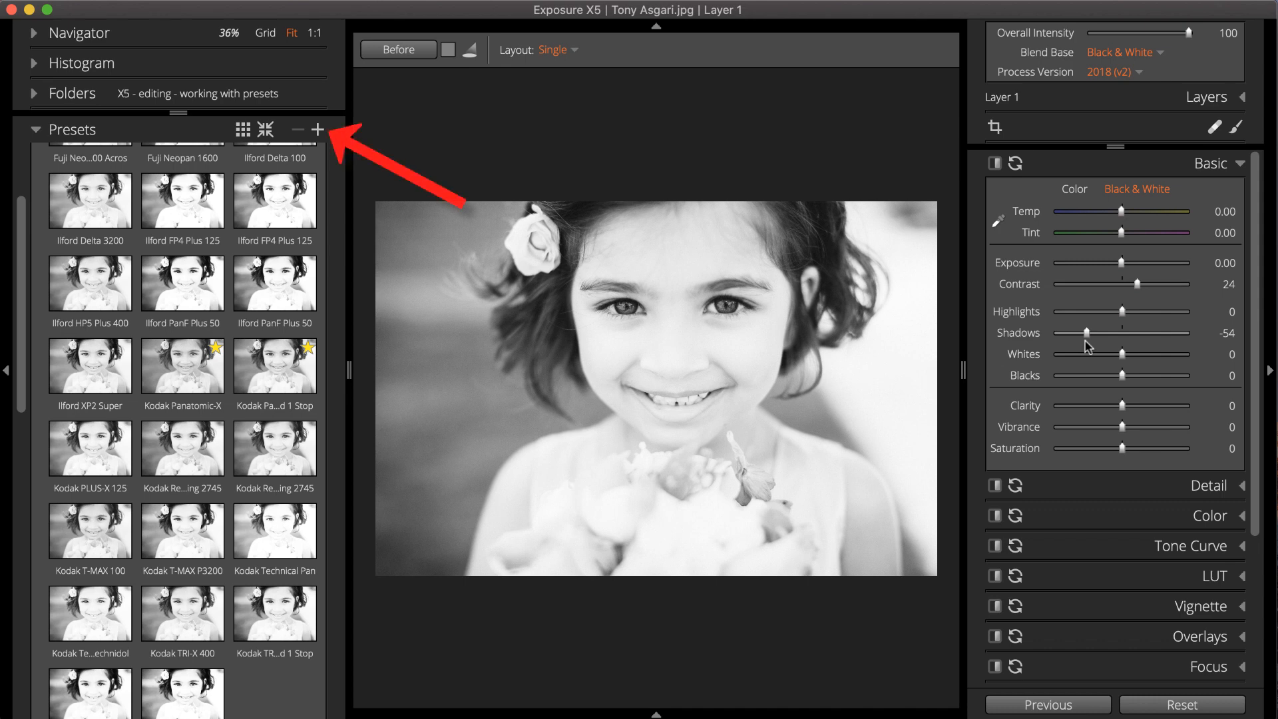
Start a new preset named 'Flat Monochrome,' filed under the My Presets category.
click(318, 129)
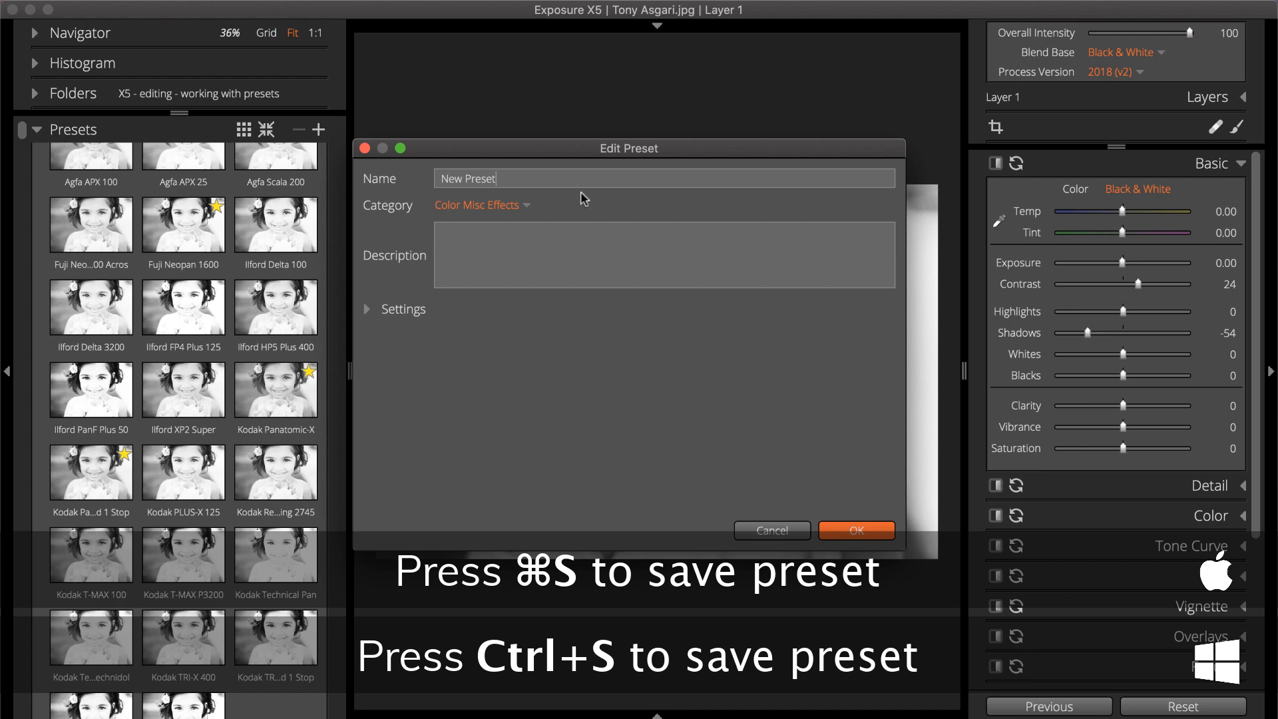
text(Flat)
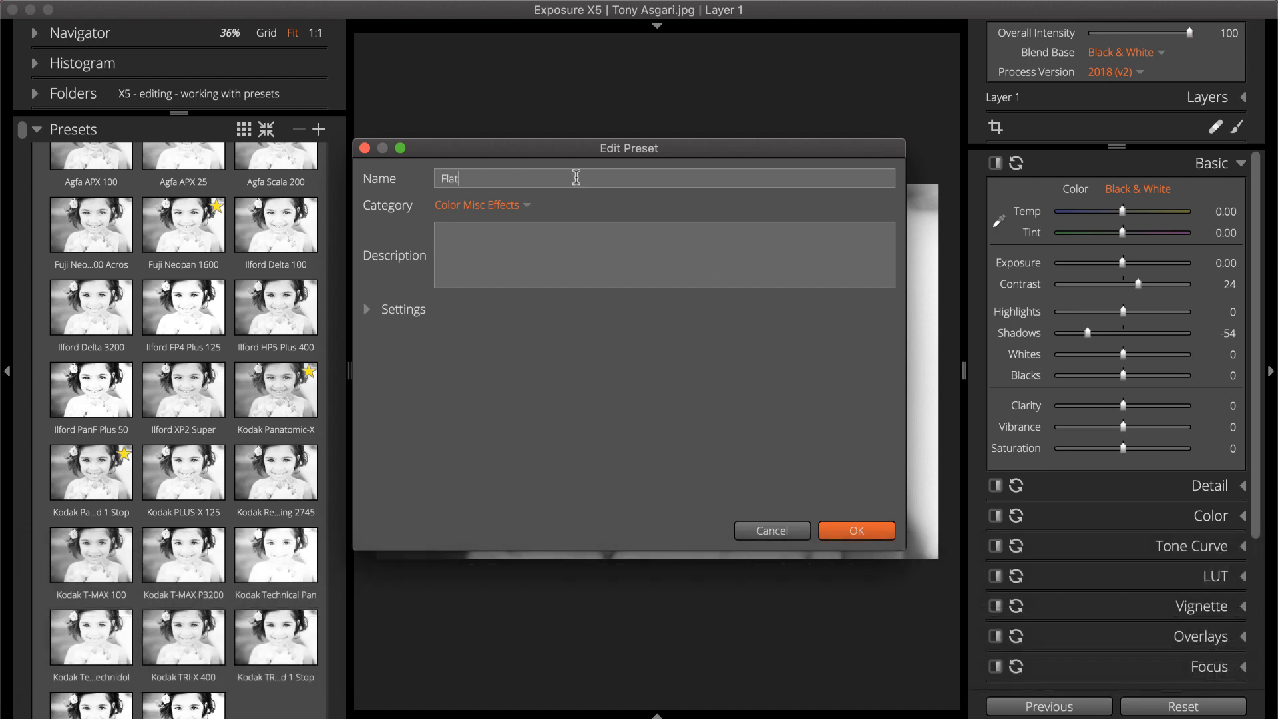
text(Monochrome, Shadows)
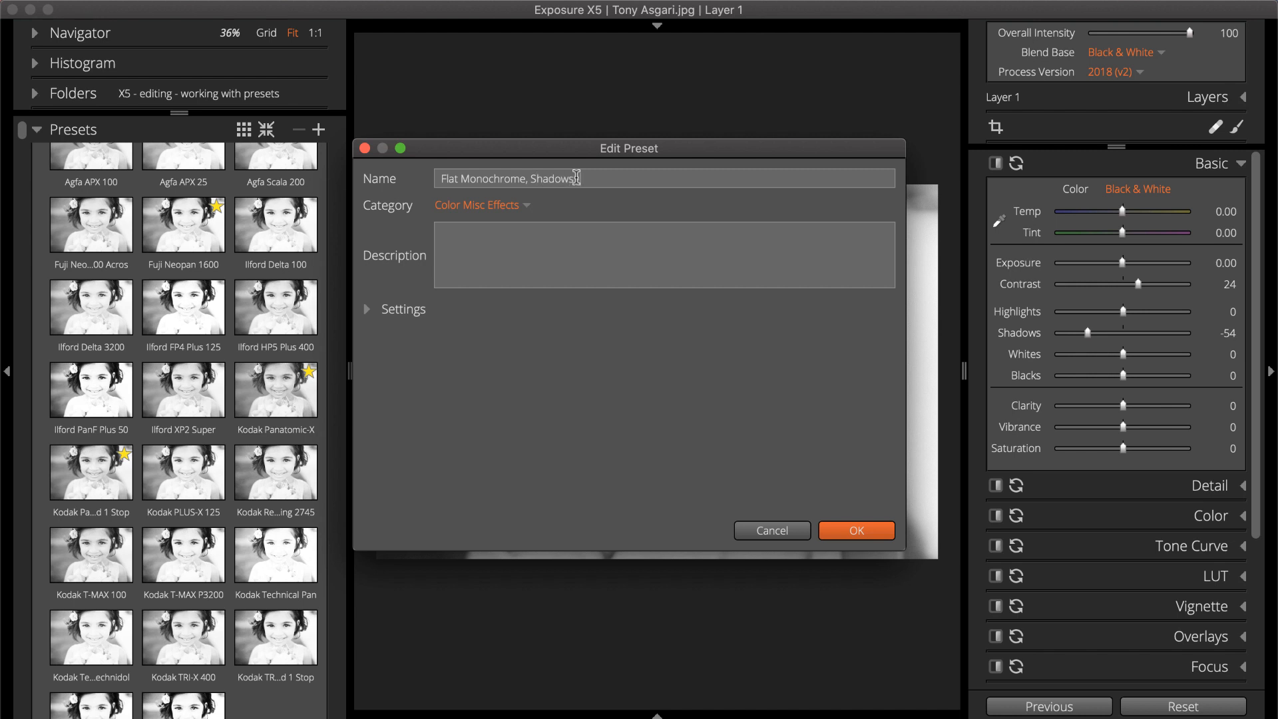
click(481, 205)
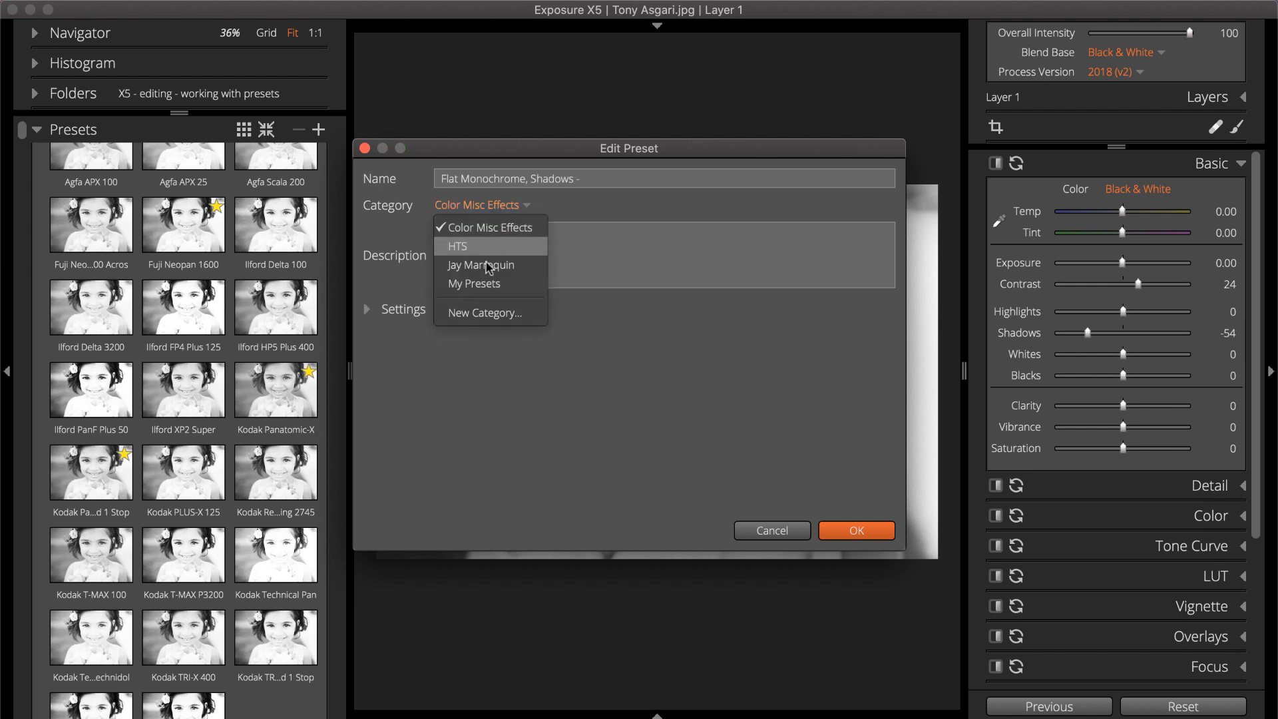
click(474, 282)
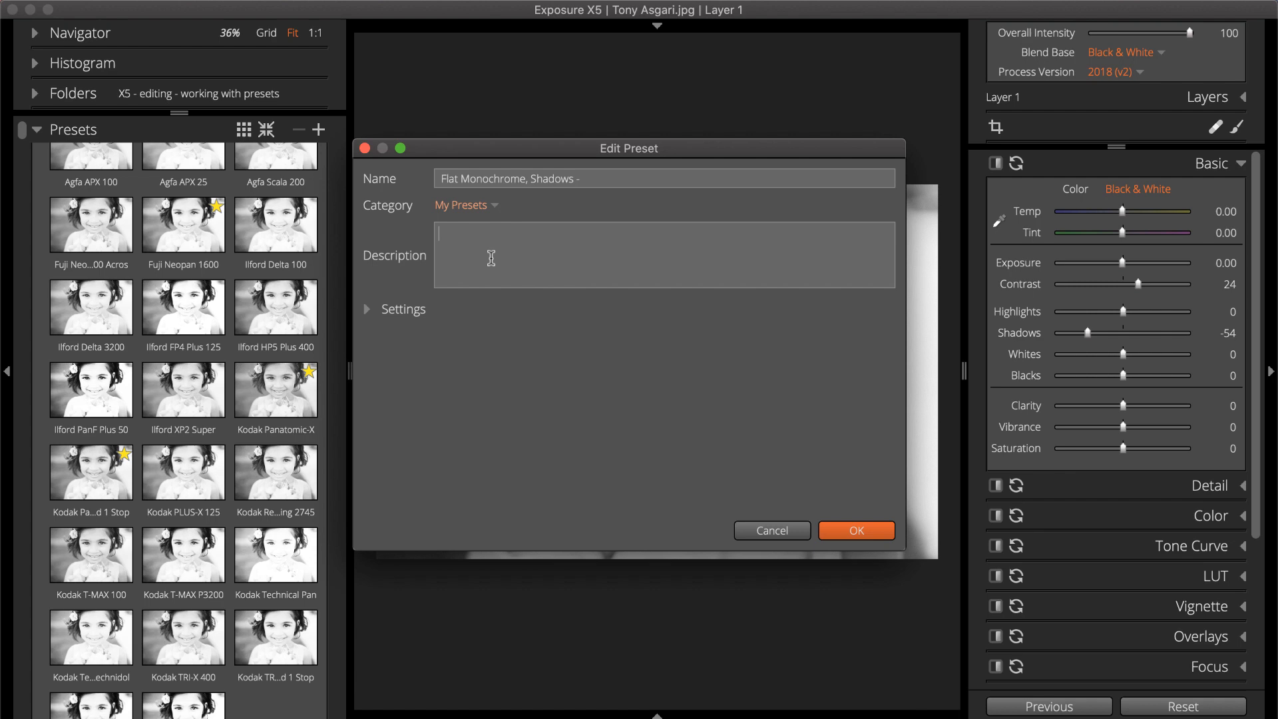
Describe it as 'Monochrome conversion w... deep, dark shadows.' and save the preset.
text(Monochrome conversion with additional contrast and d)
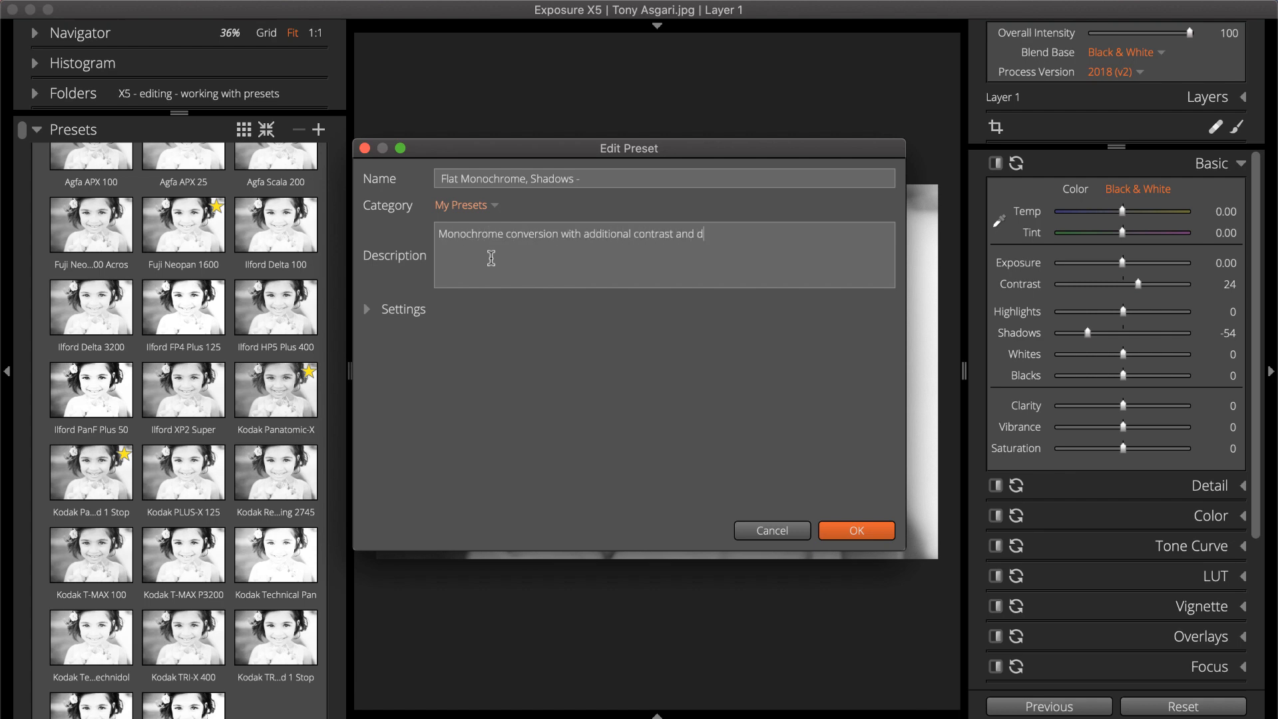
text(eep, dark shadow)
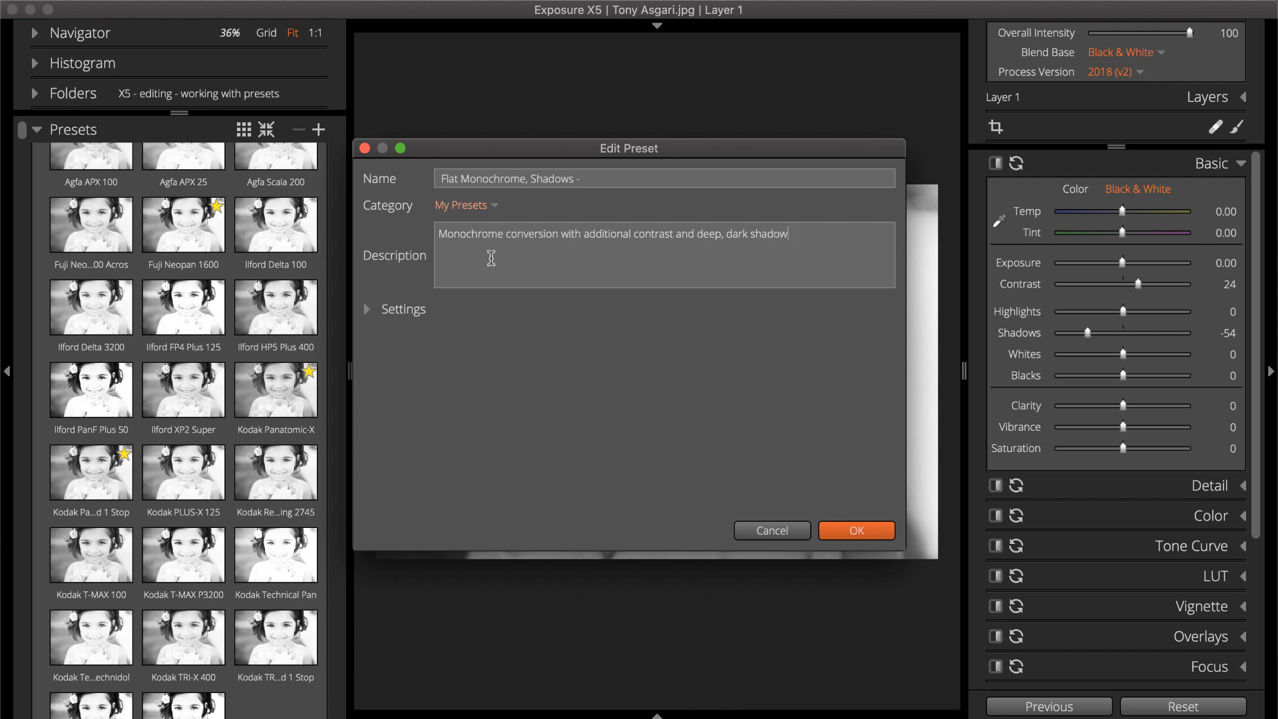
text(s.)
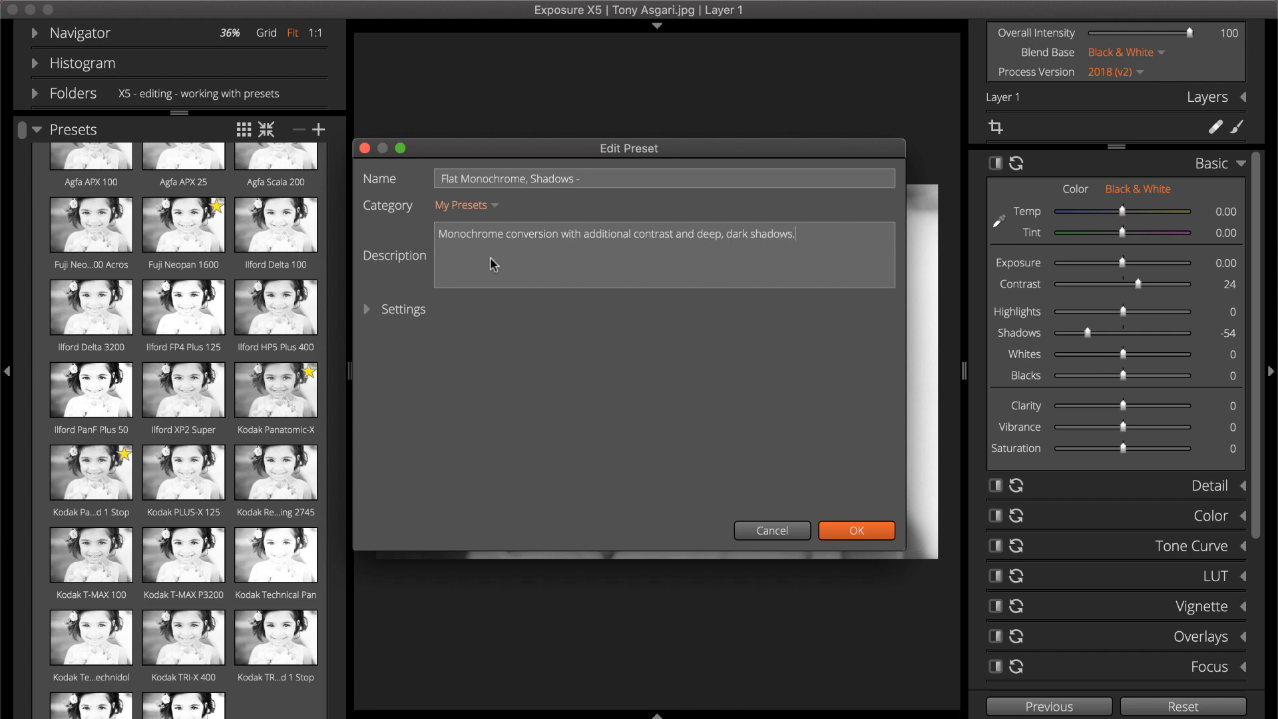
click(855, 531)
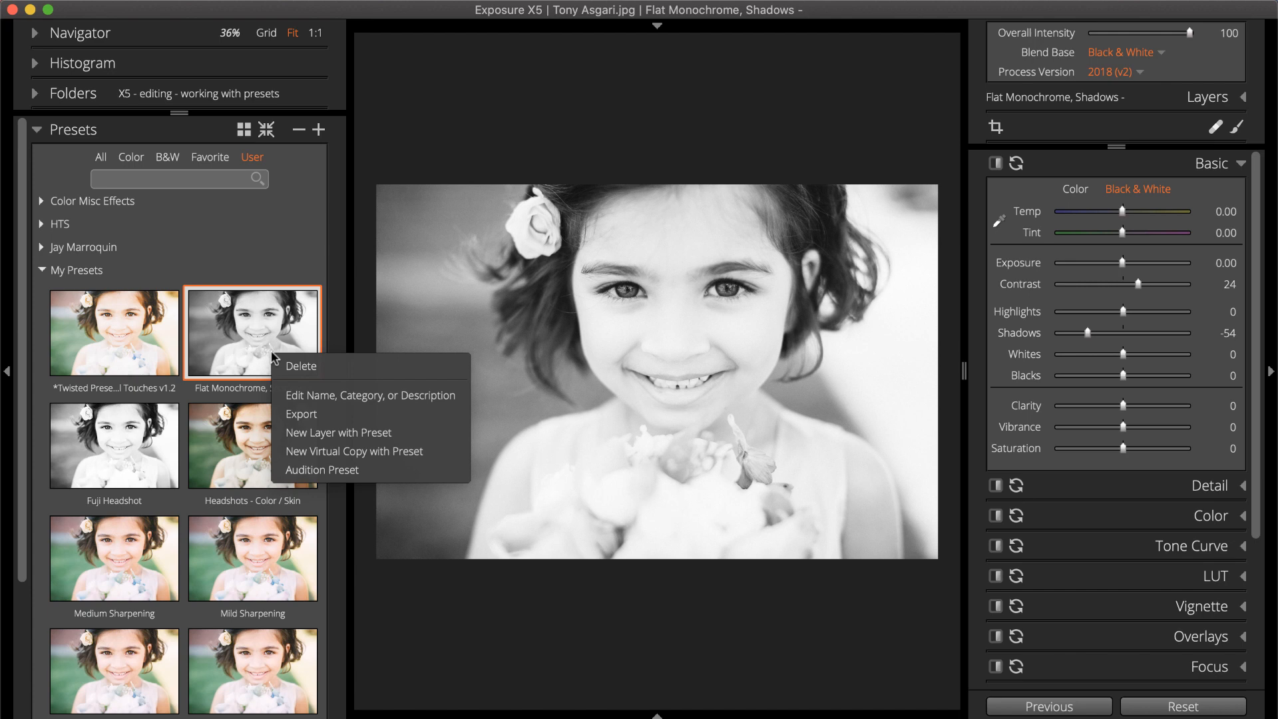
mouse_move(291, 369)
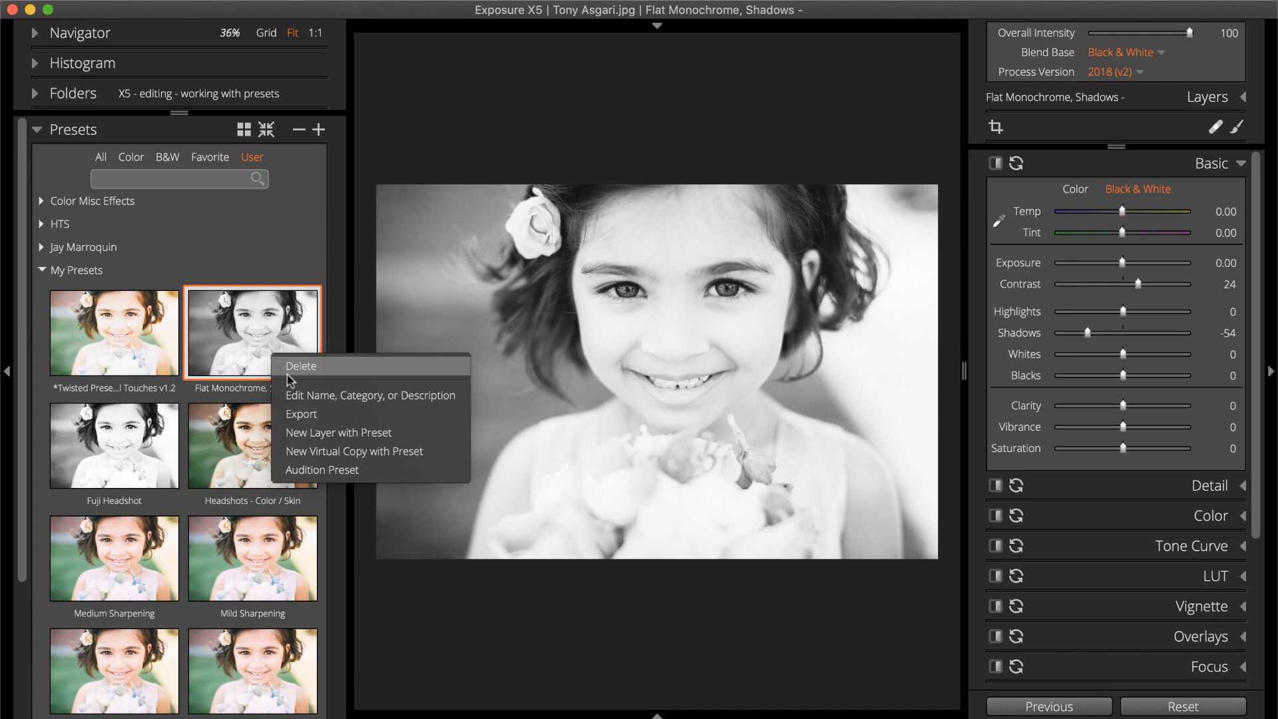
mouse_move(296, 396)
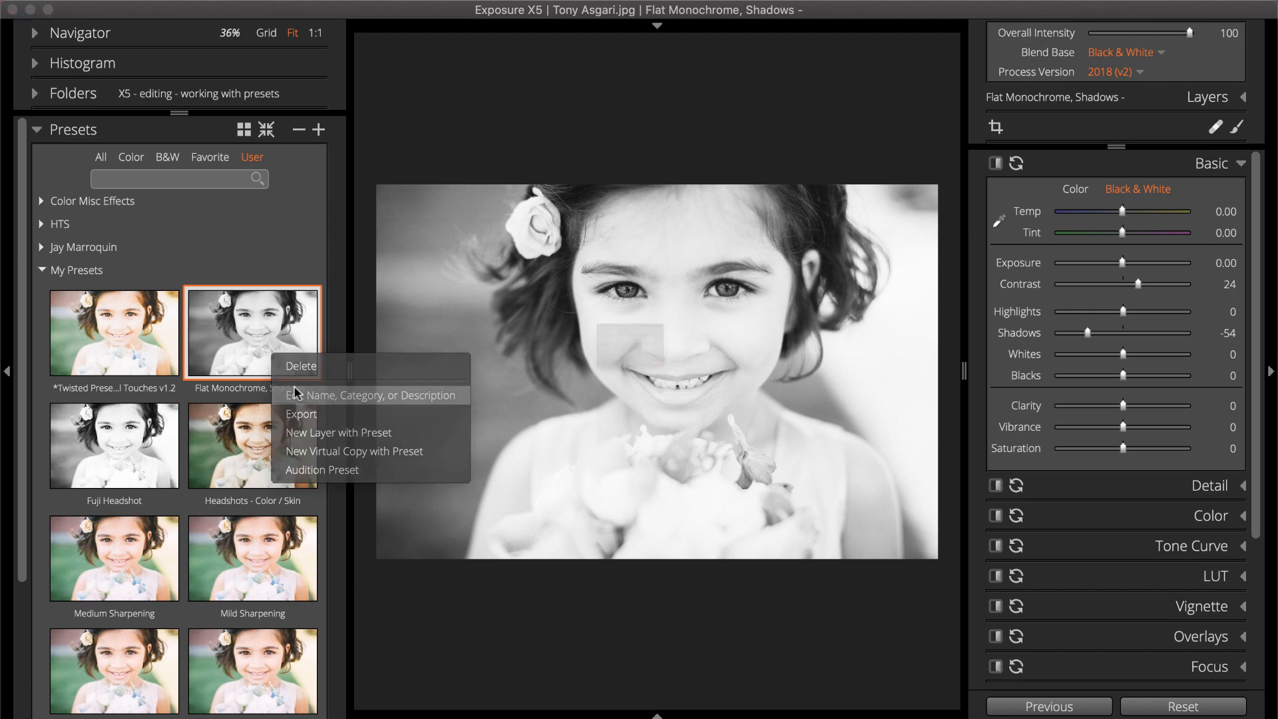
Bring up the management options for the new Flat Monochrome, Shadows preset.
click(706, 471)
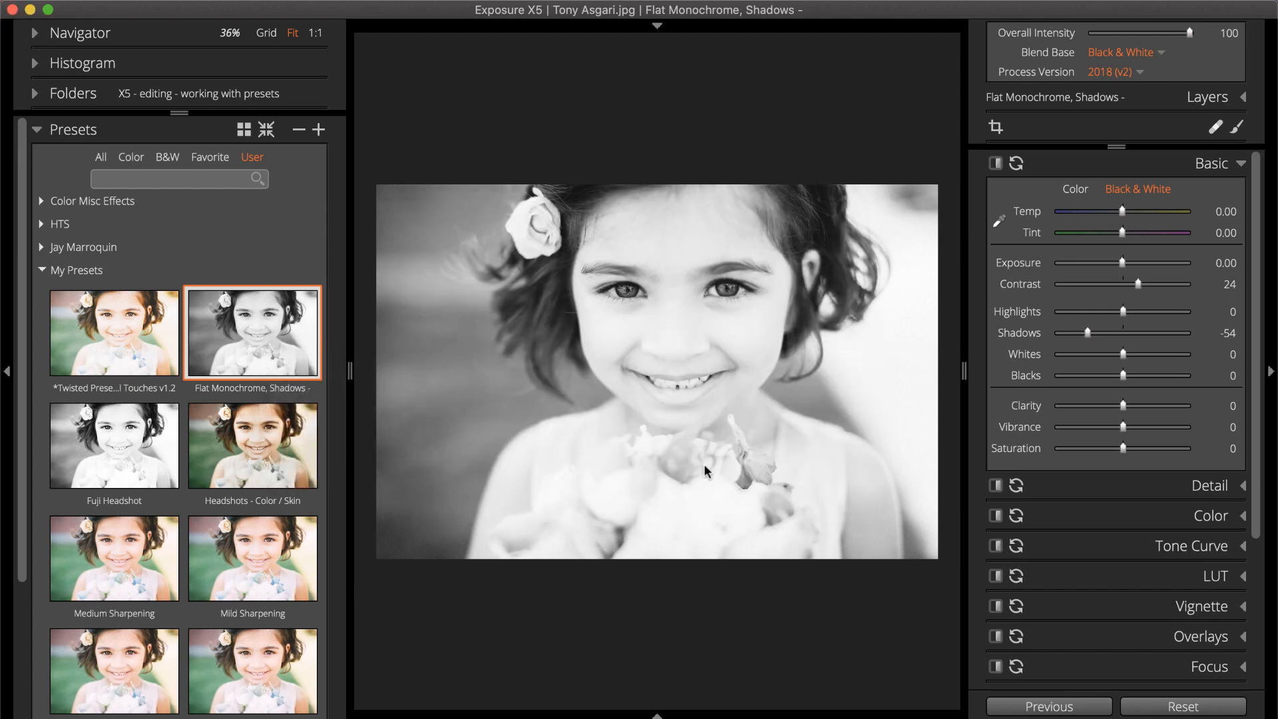
right_click(253, 332)
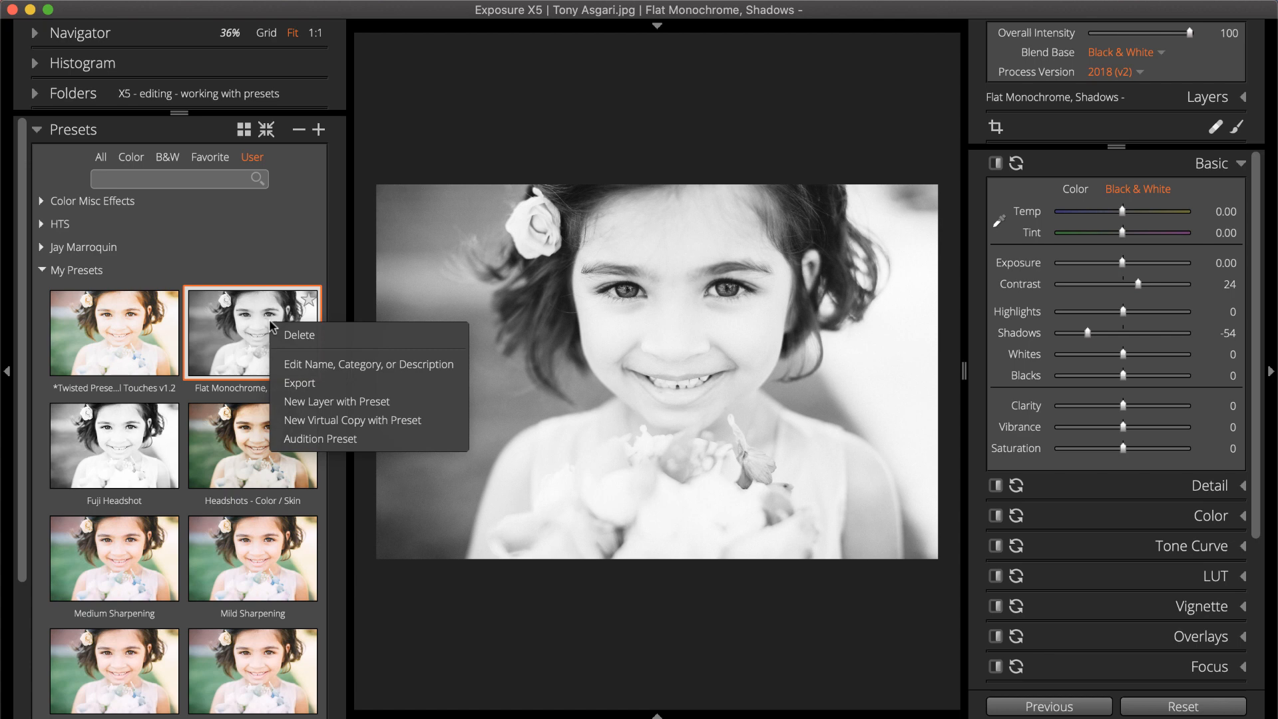
mouse_move(325, 425)
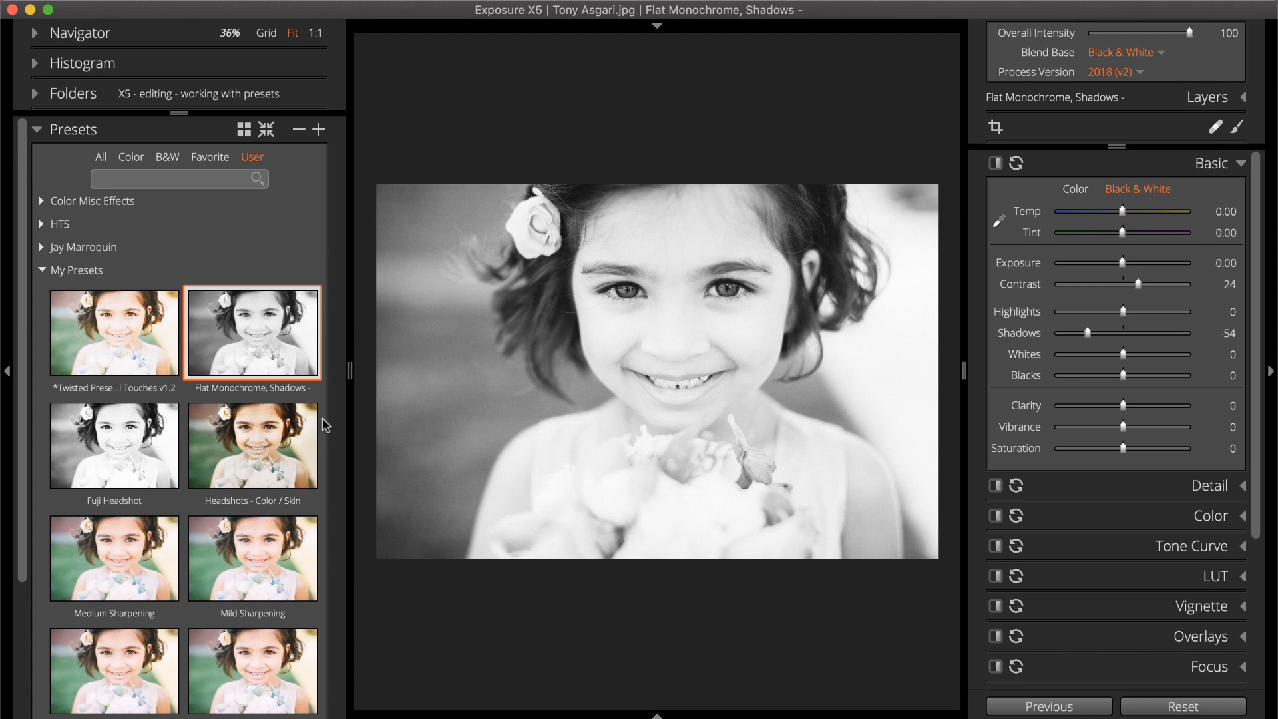
Browse the folder thumbnails and view the black-and-white virtual copy on its own.
click(267, 32)
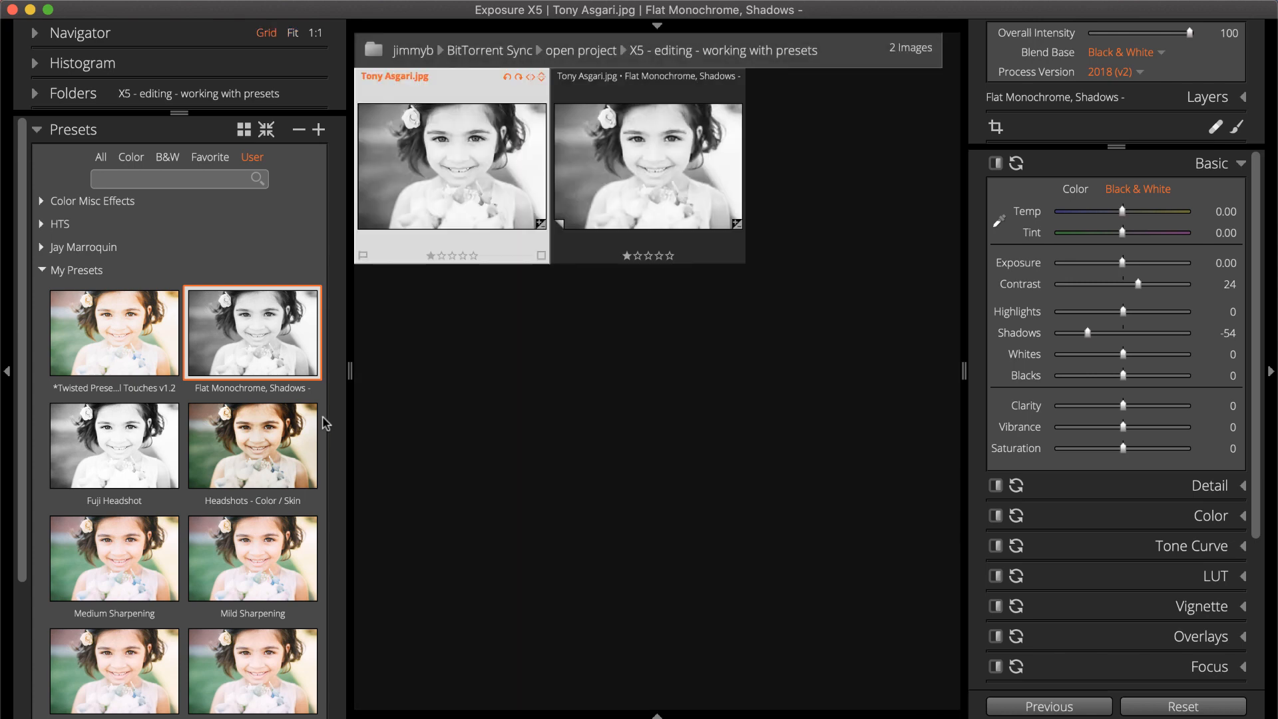
right_click(684, 163)
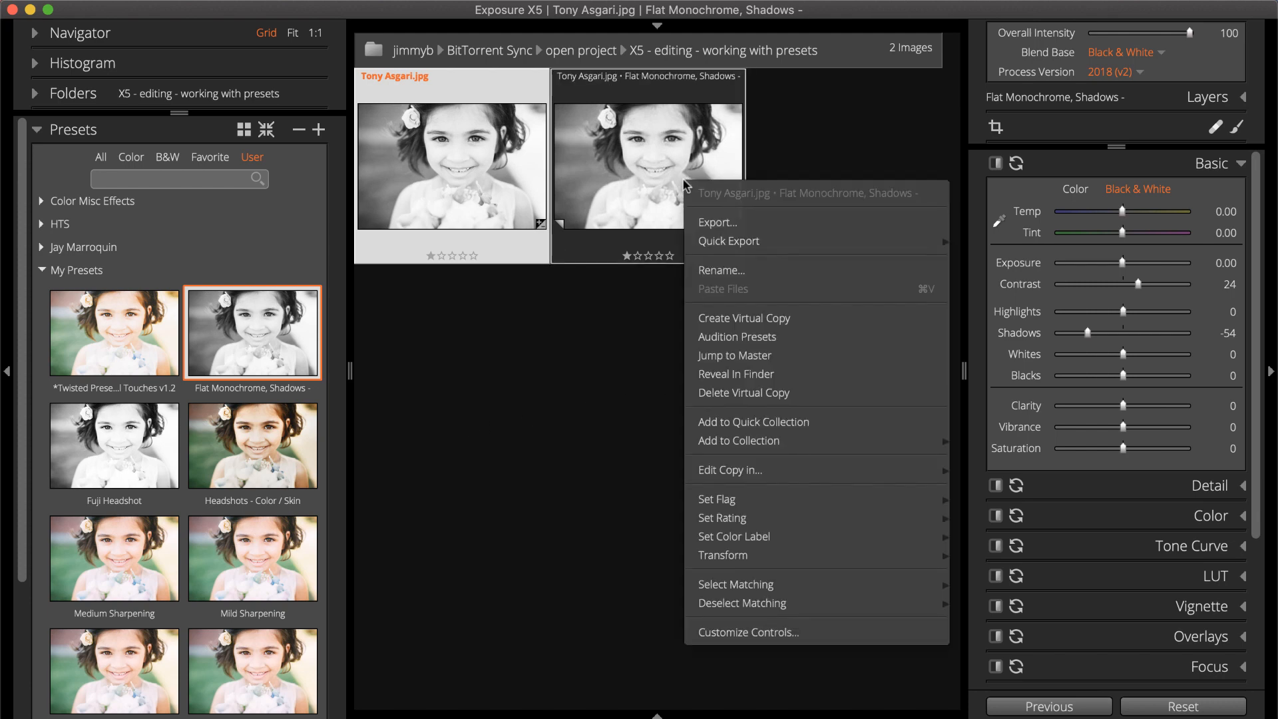
mouse_move(767, 373)
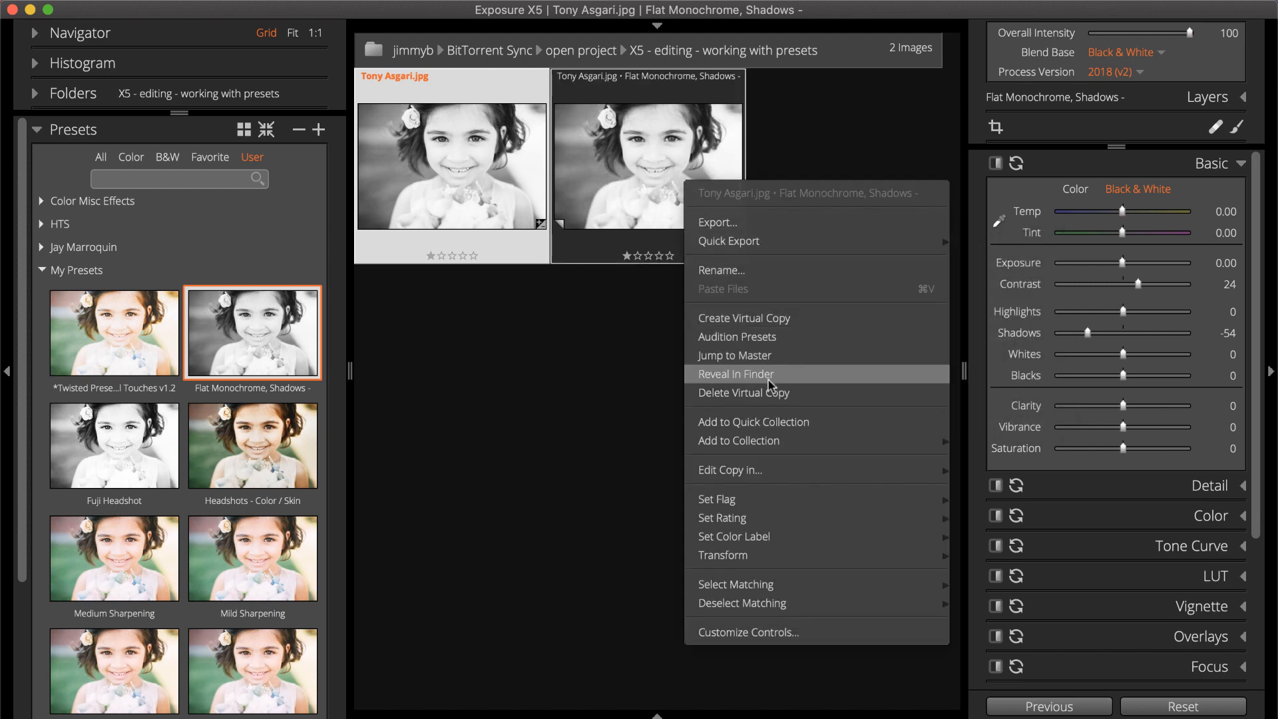
click(743, 391)
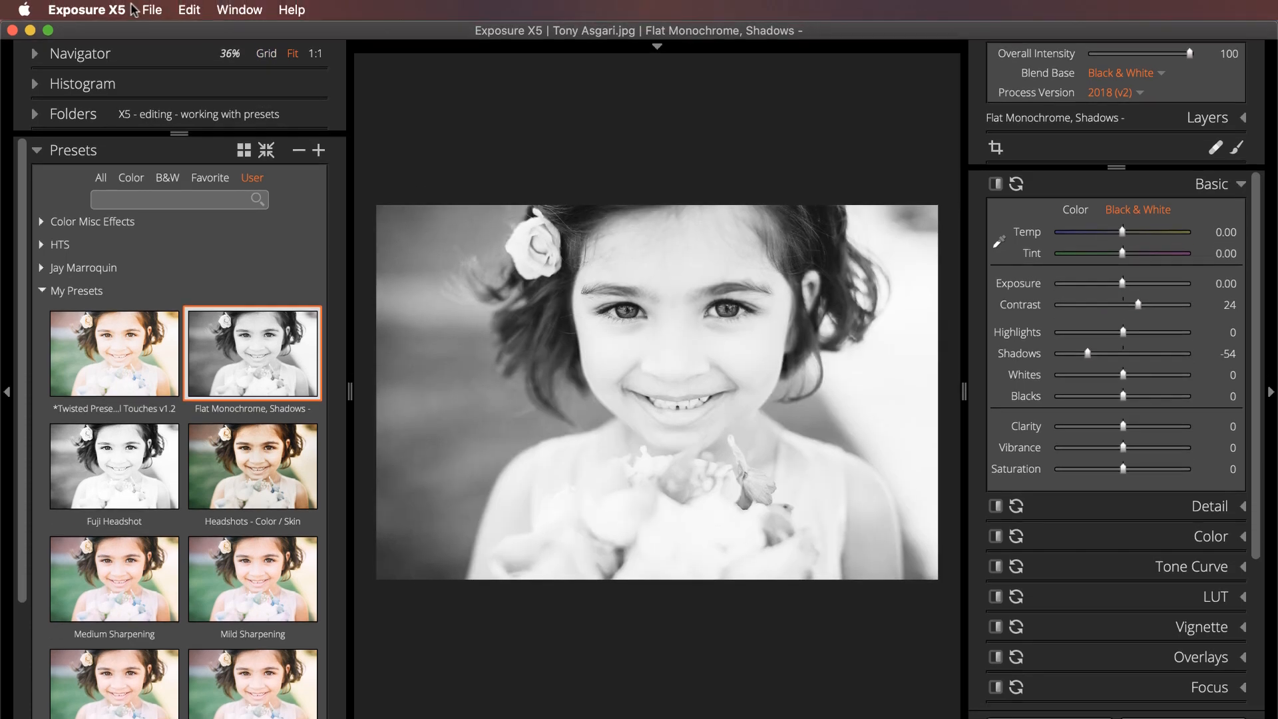
Check the User Folder location in the General preferences, exploring relocating it.
click(87, 9)
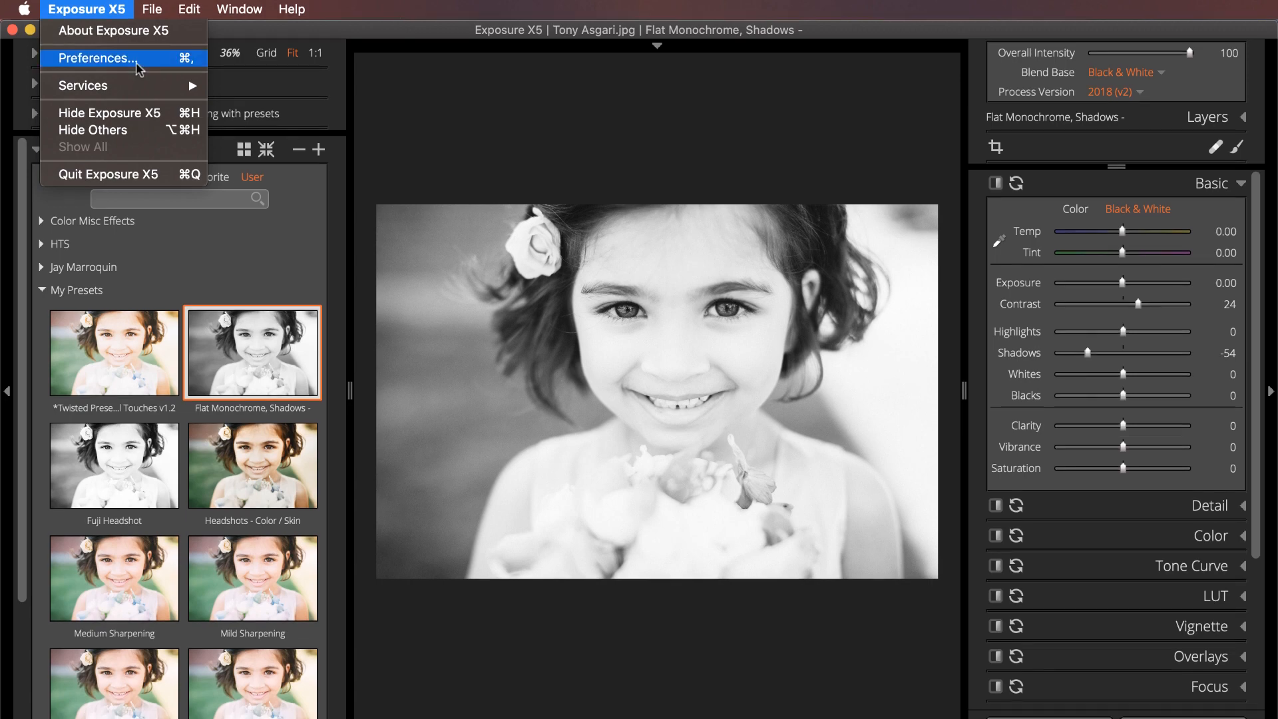
click(96, 58)
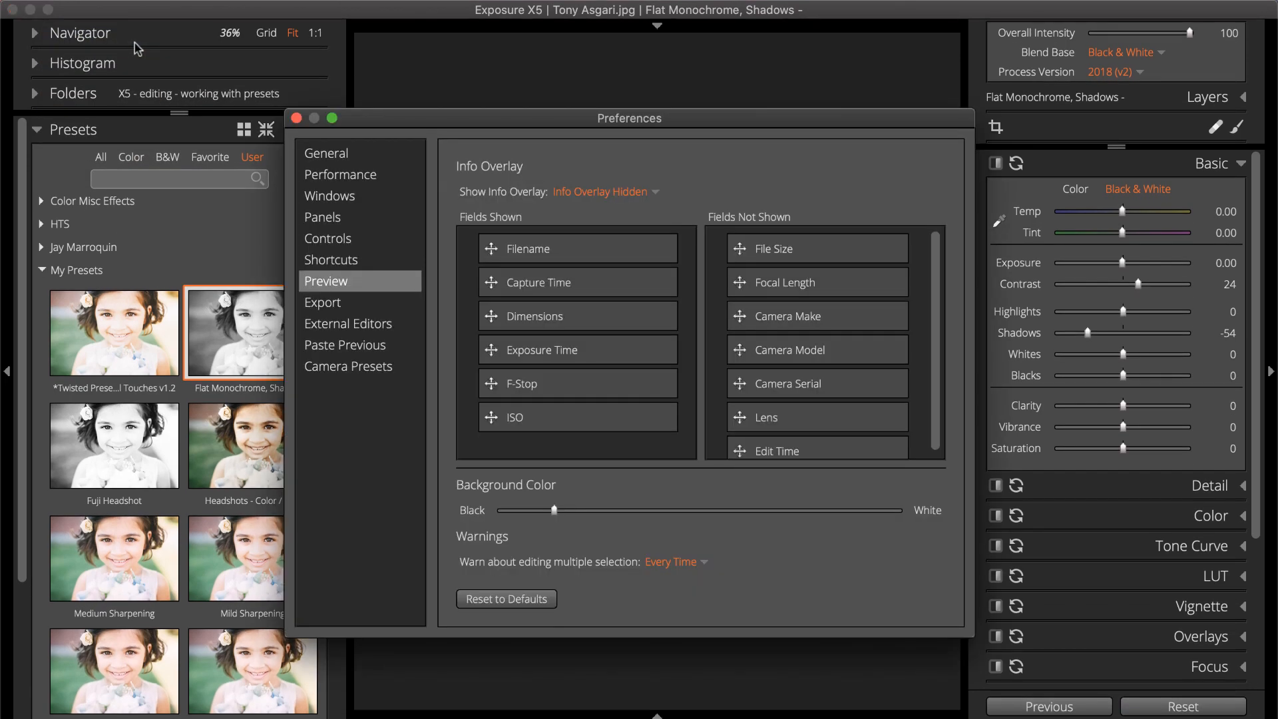
click(325, 153)
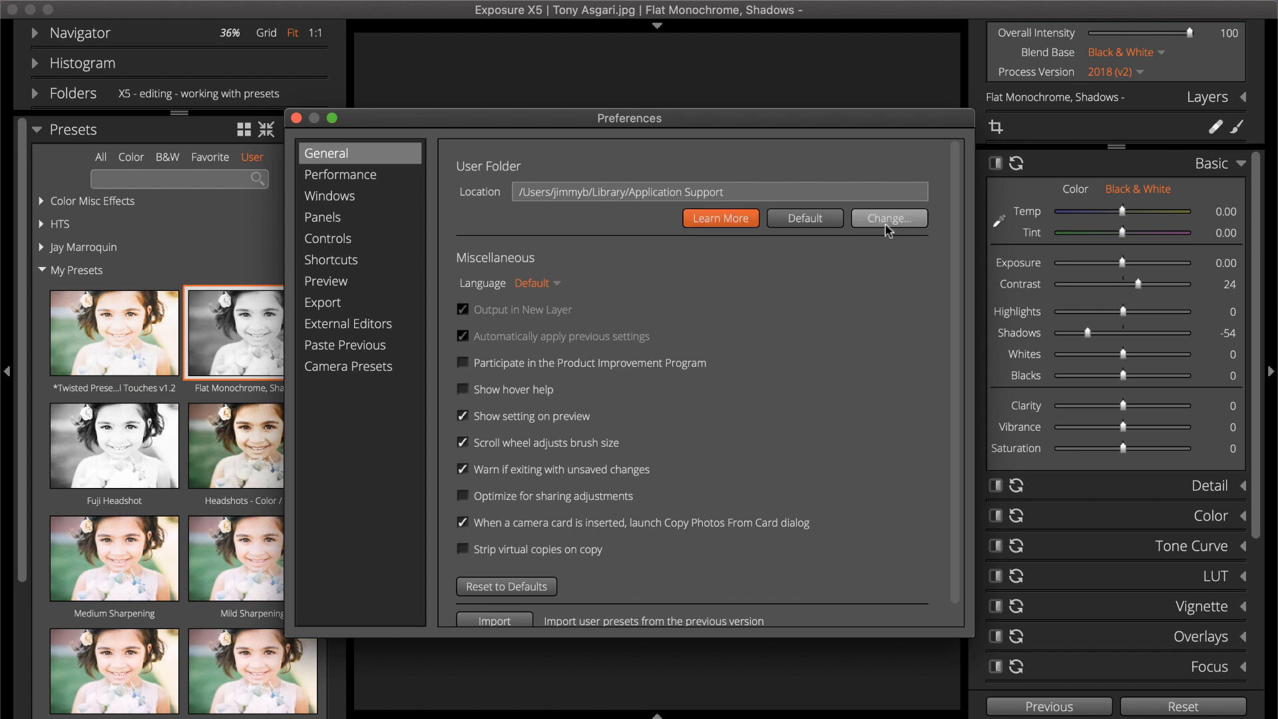
click(888, 217)
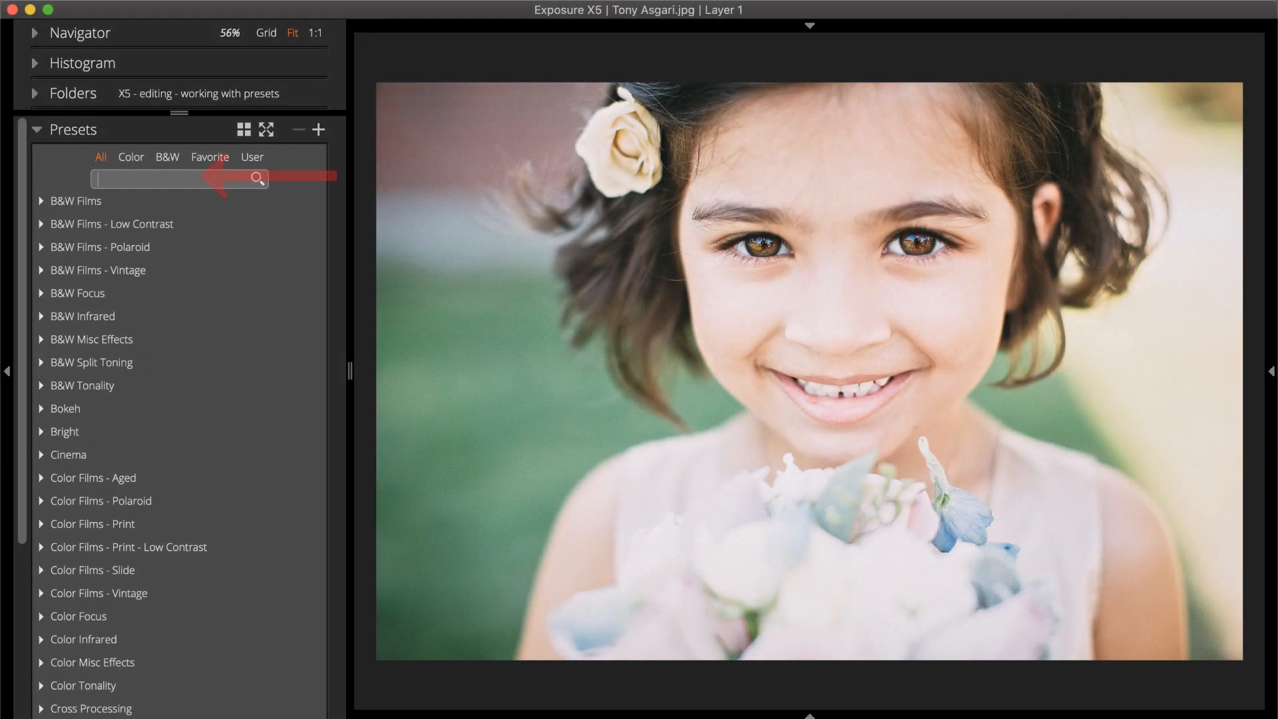
Search presets for 'portrait', favourite Kodak Portra 400NC, then clear the search.
text(portrait)
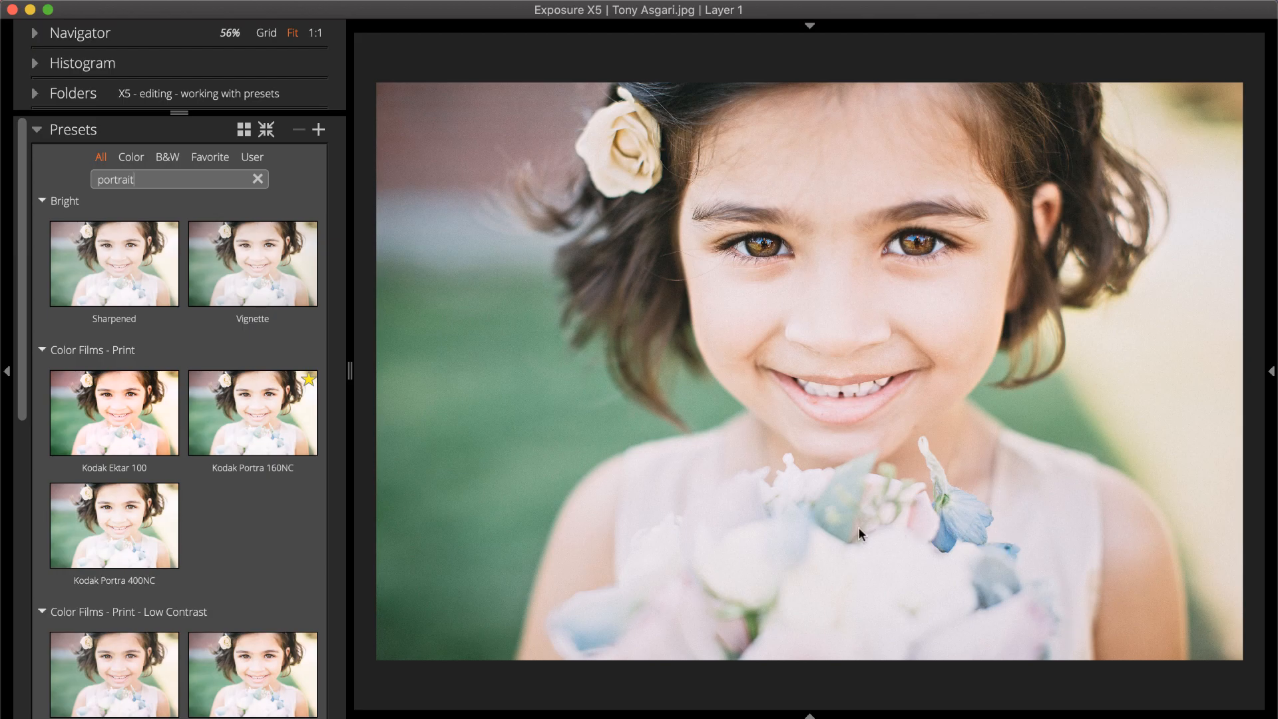
click(113, 412)
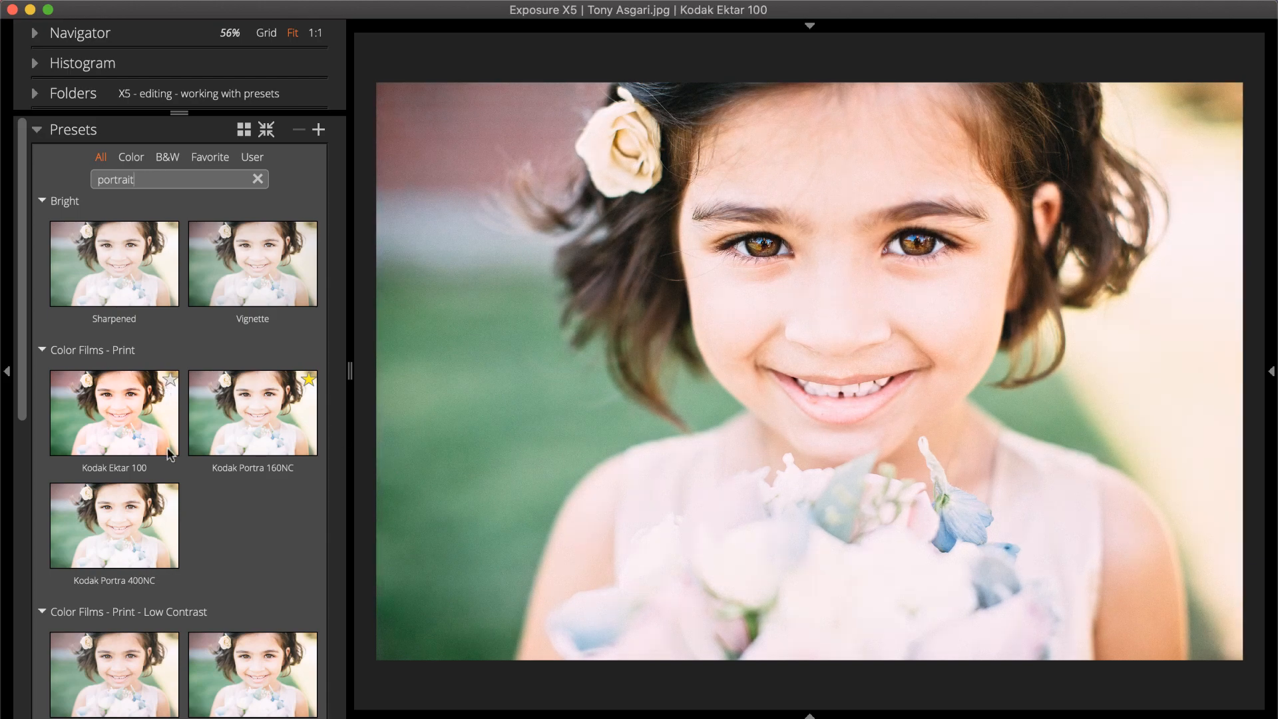
scroll(down, 3)
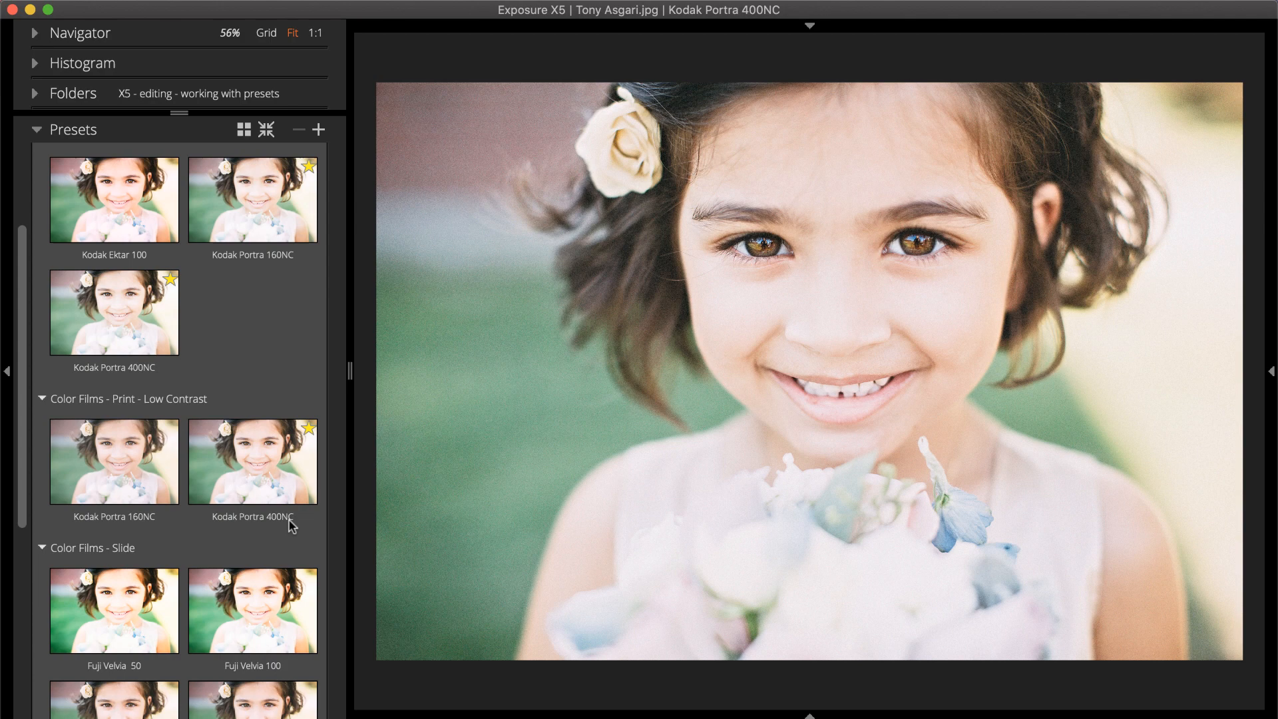
click(113, 610)
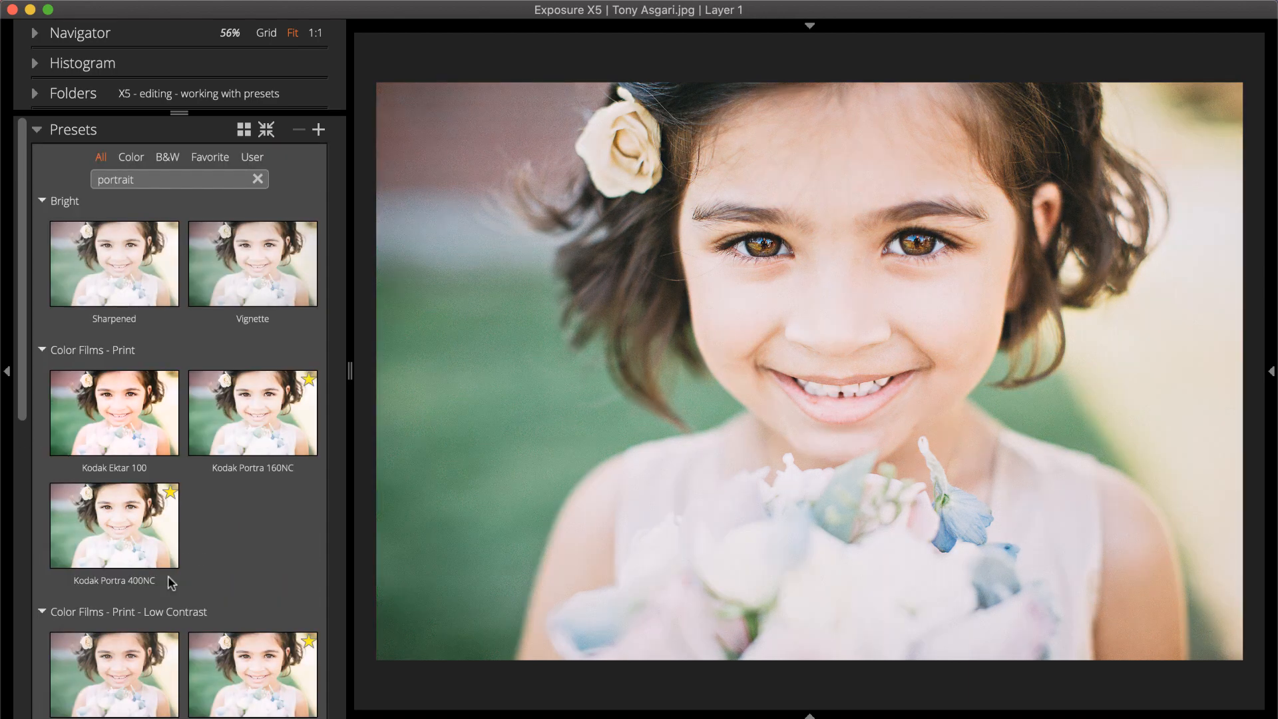
click(257, 180)
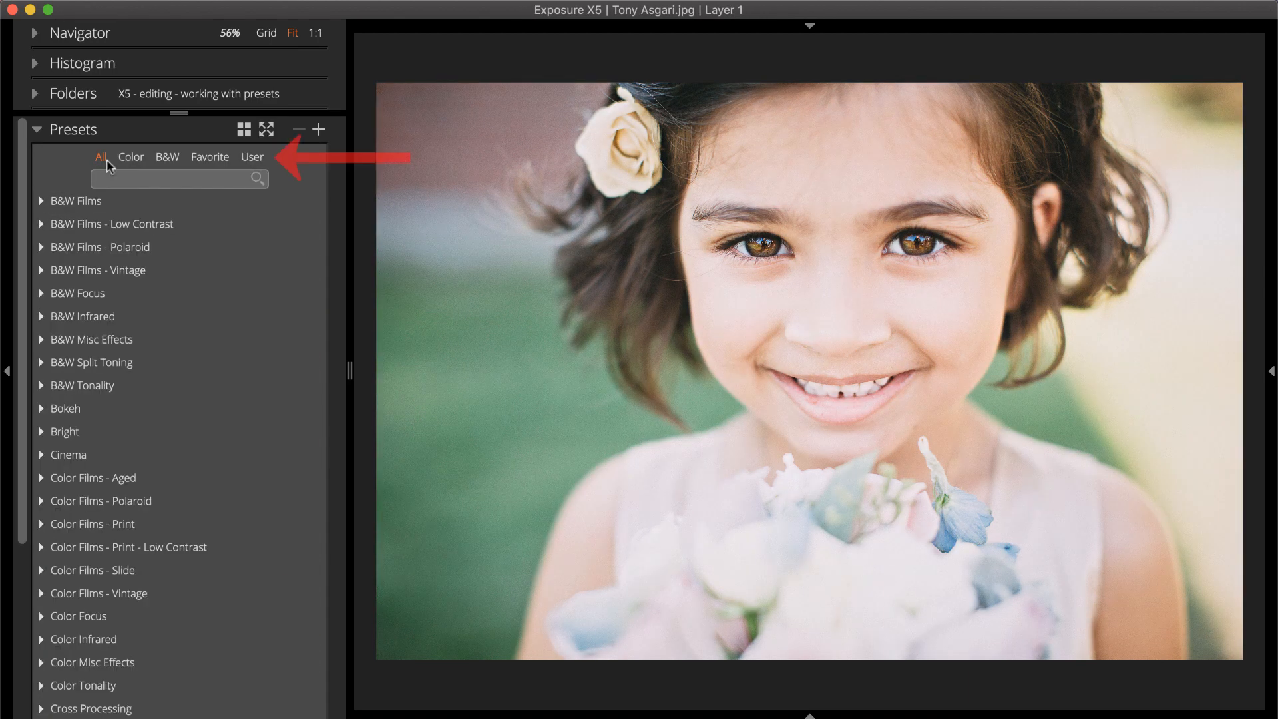
Review the favourite B&W Films presets, then list only the user-made presets.
click(209, 158)
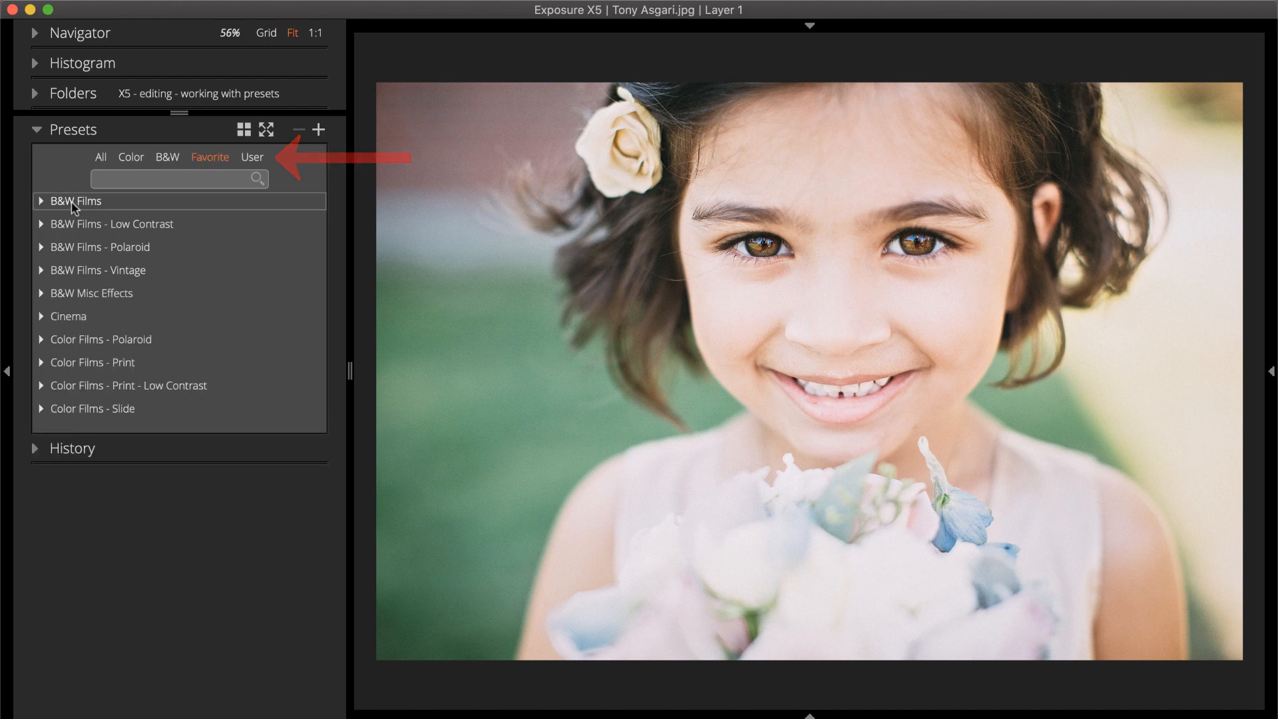
click(42, 201)
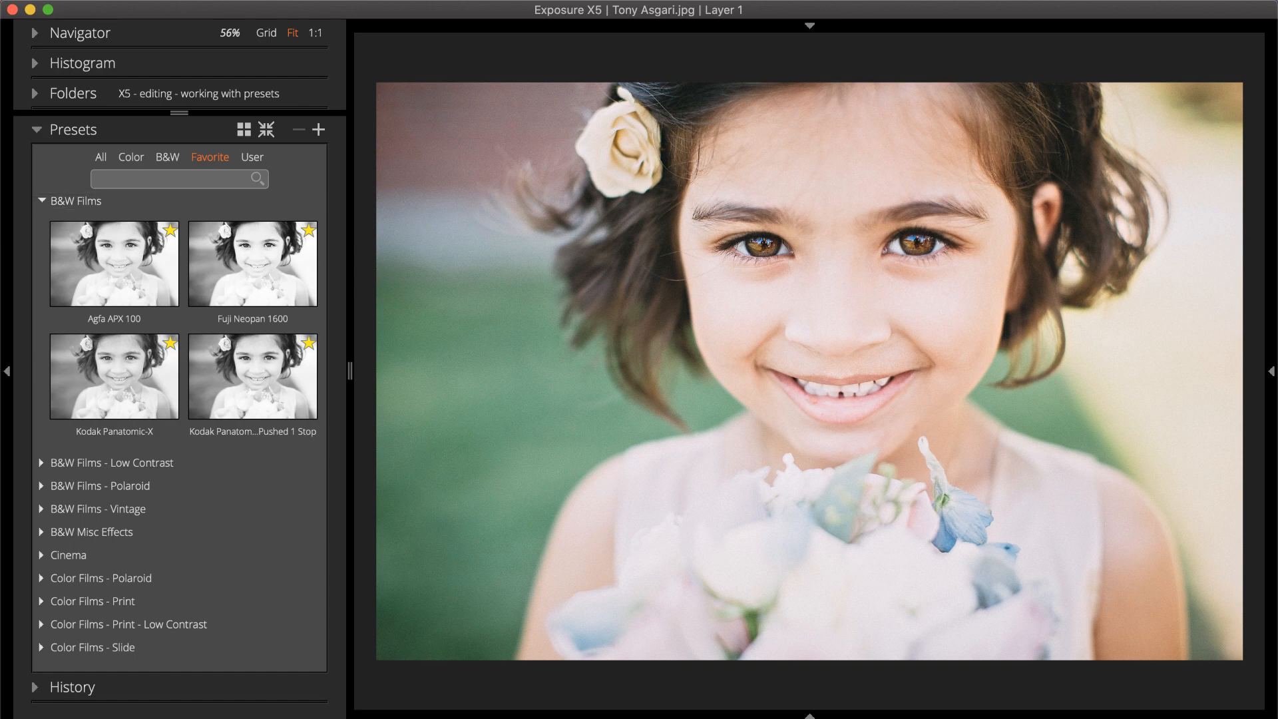
click(252, 157)
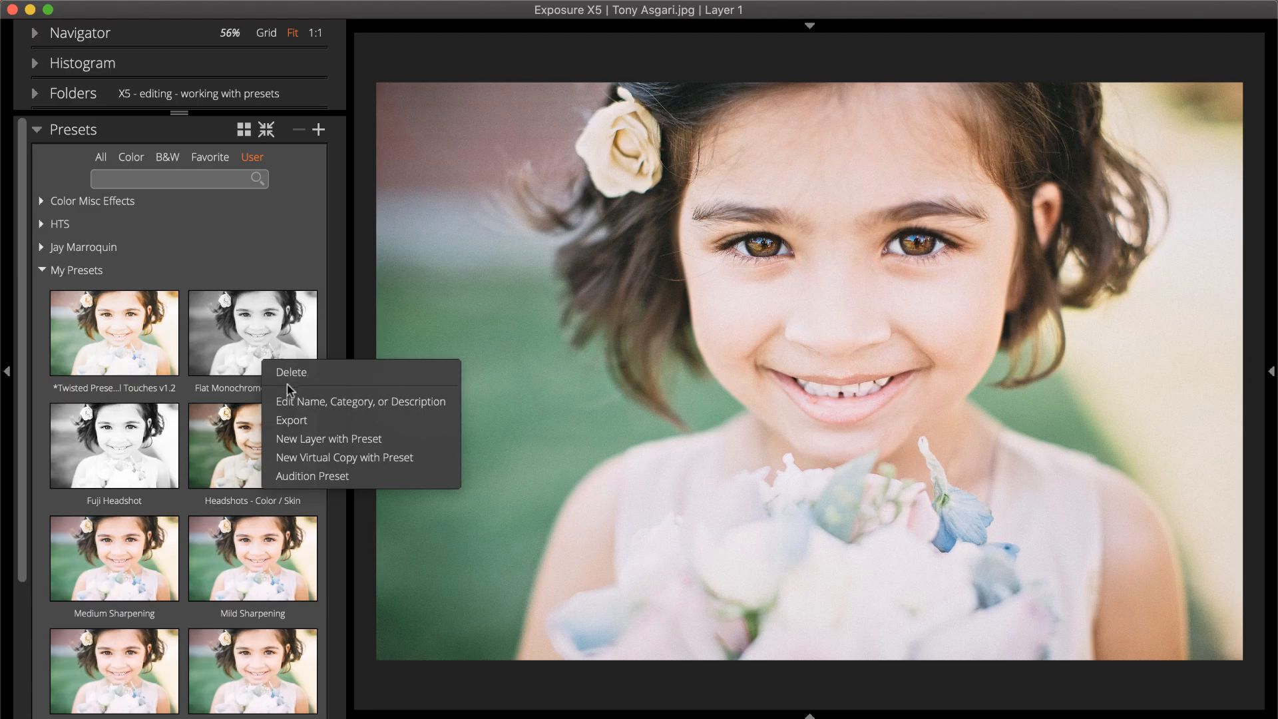
Export the Flat Monochrome, Shadows preset to the Desktop and dismiss the success message.
click(291, 421)
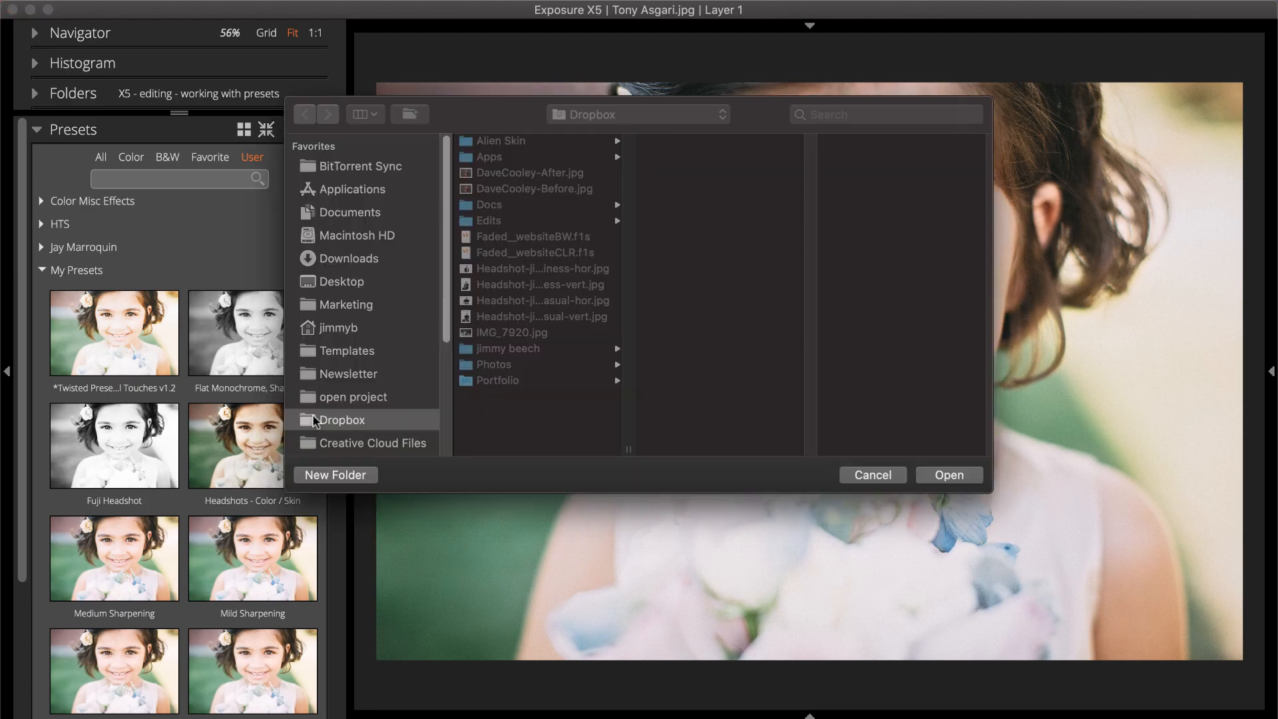
click(341, 281)
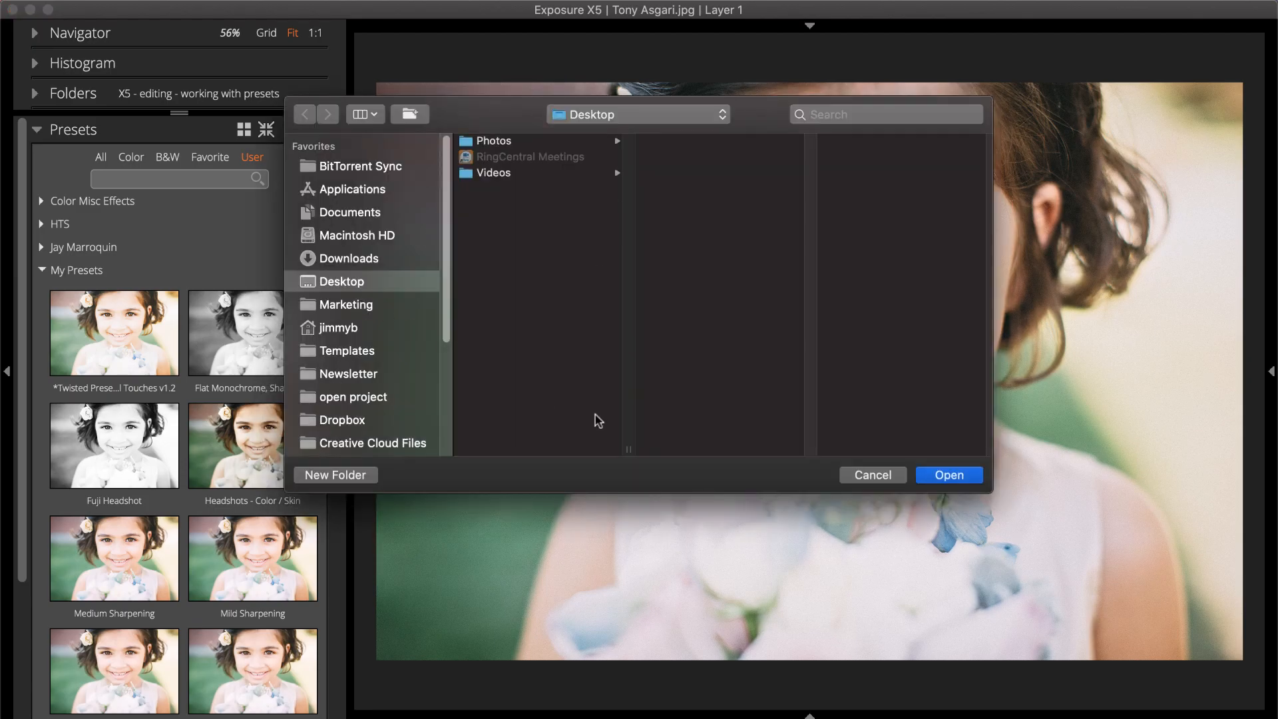
click(949, 474)
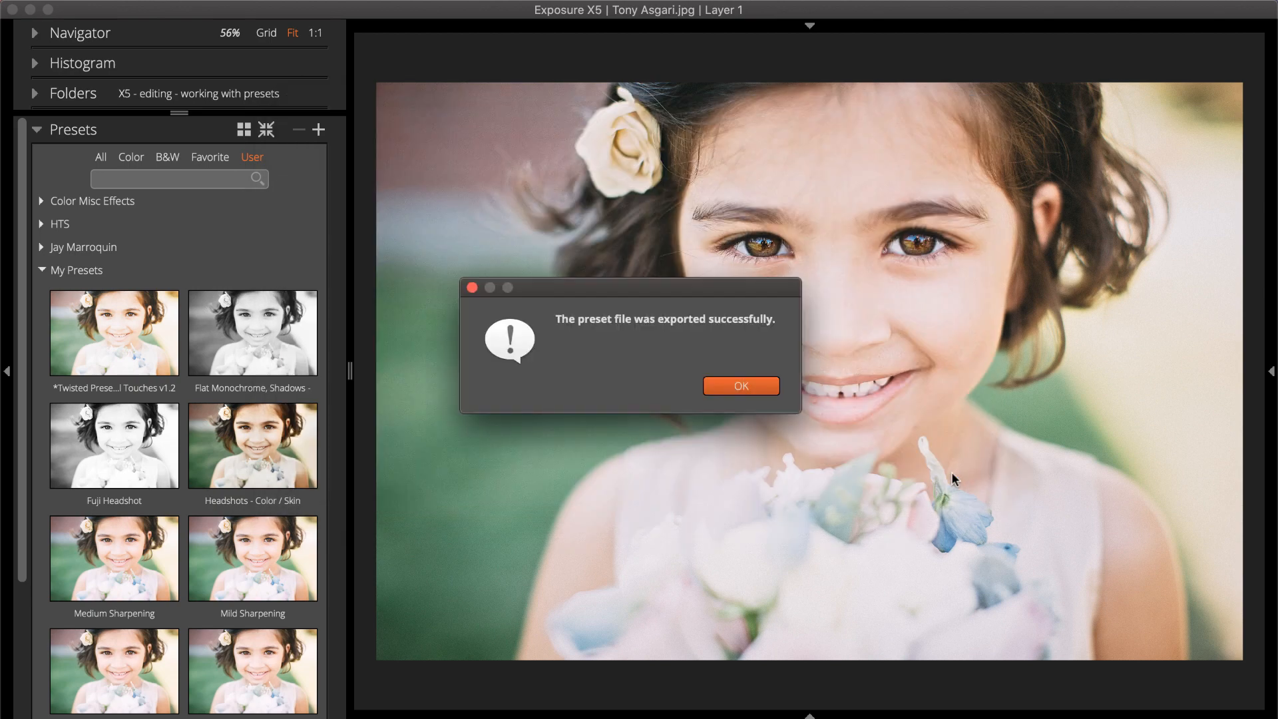
click(739, 385)
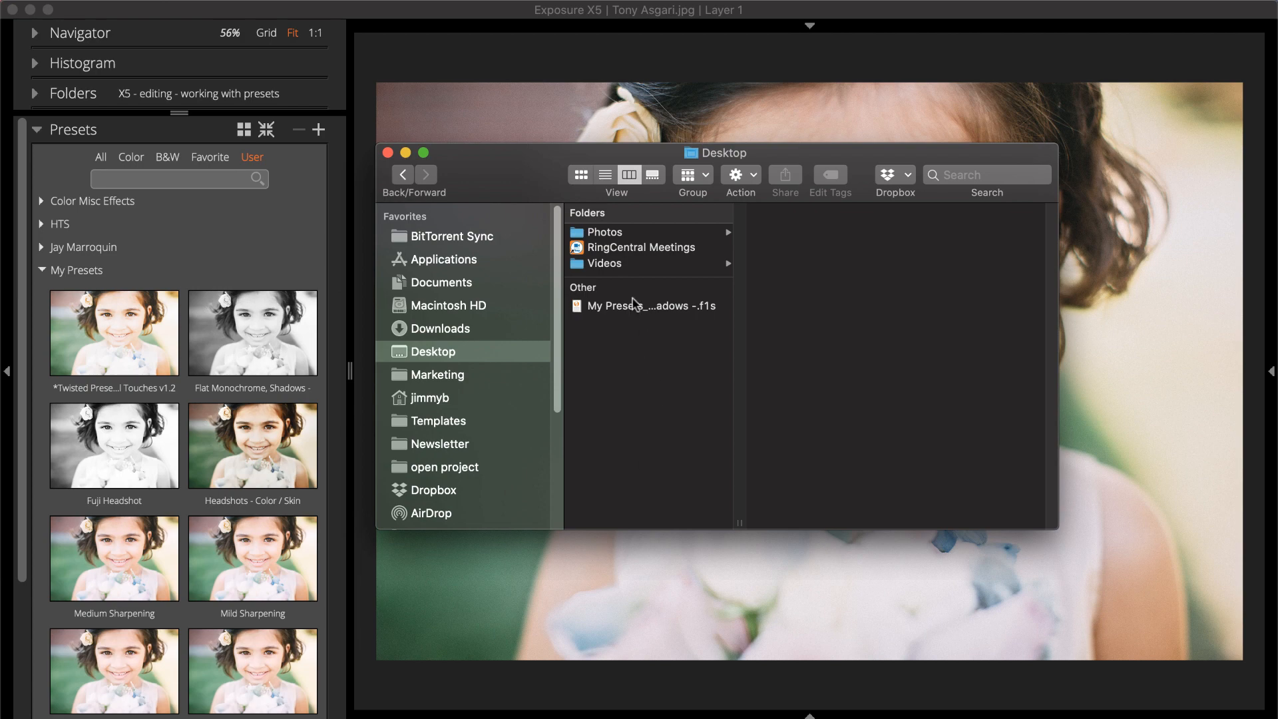
Re-import the exported .f1s preset from the Desktop and acknowledge the import message.
click(650, 306)
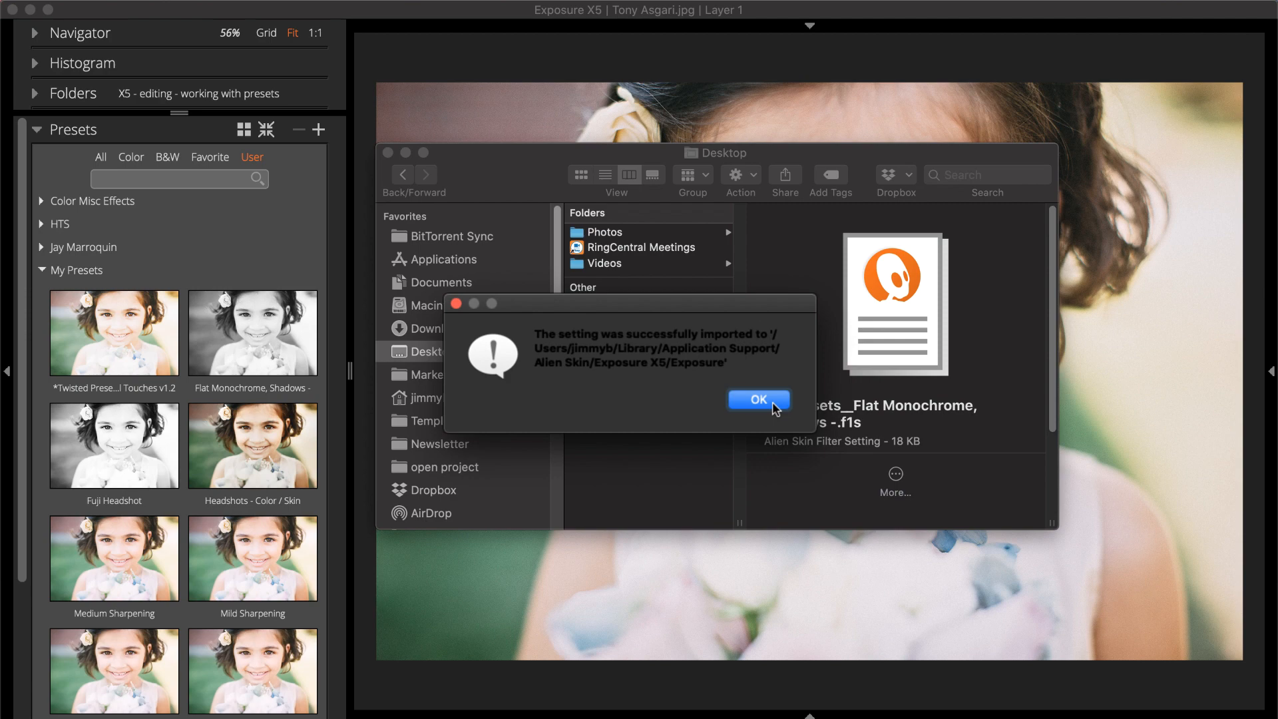
click(757, 399)
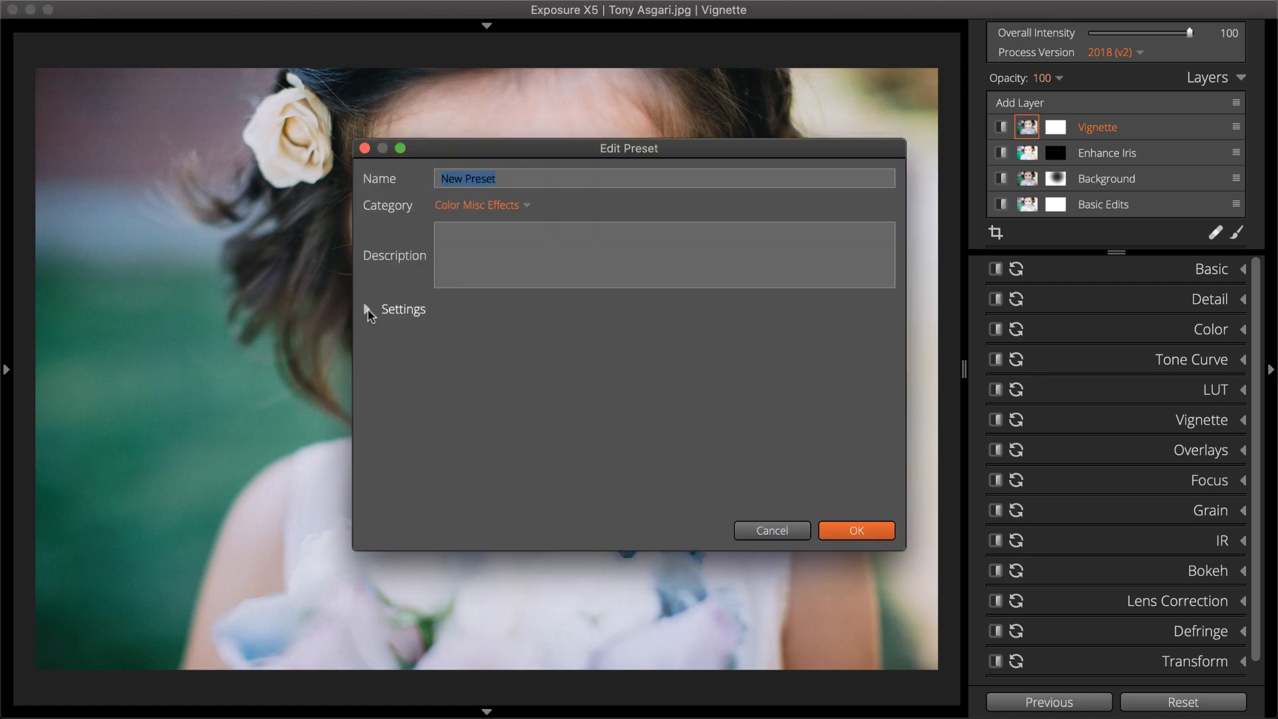
Choose preset settings per layer, keeping the Vignette layer's vignette adjustment and its mask.
click(369, 310)
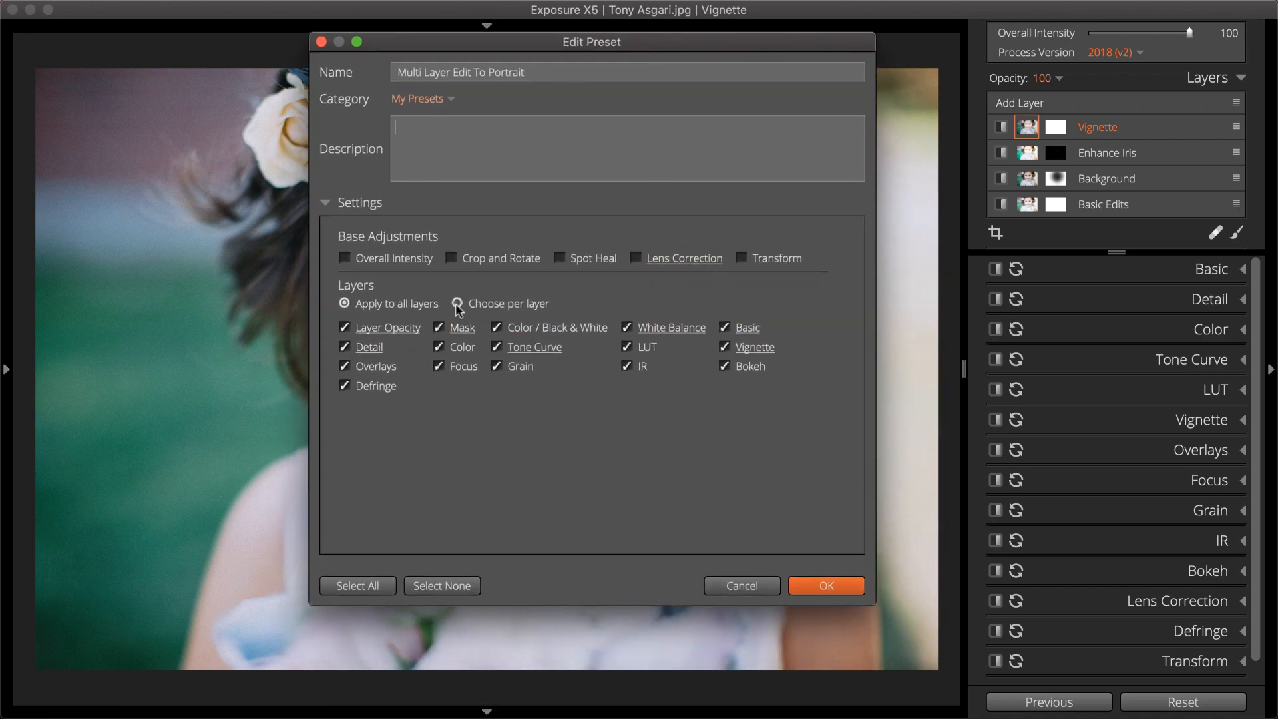
click(457, 304)
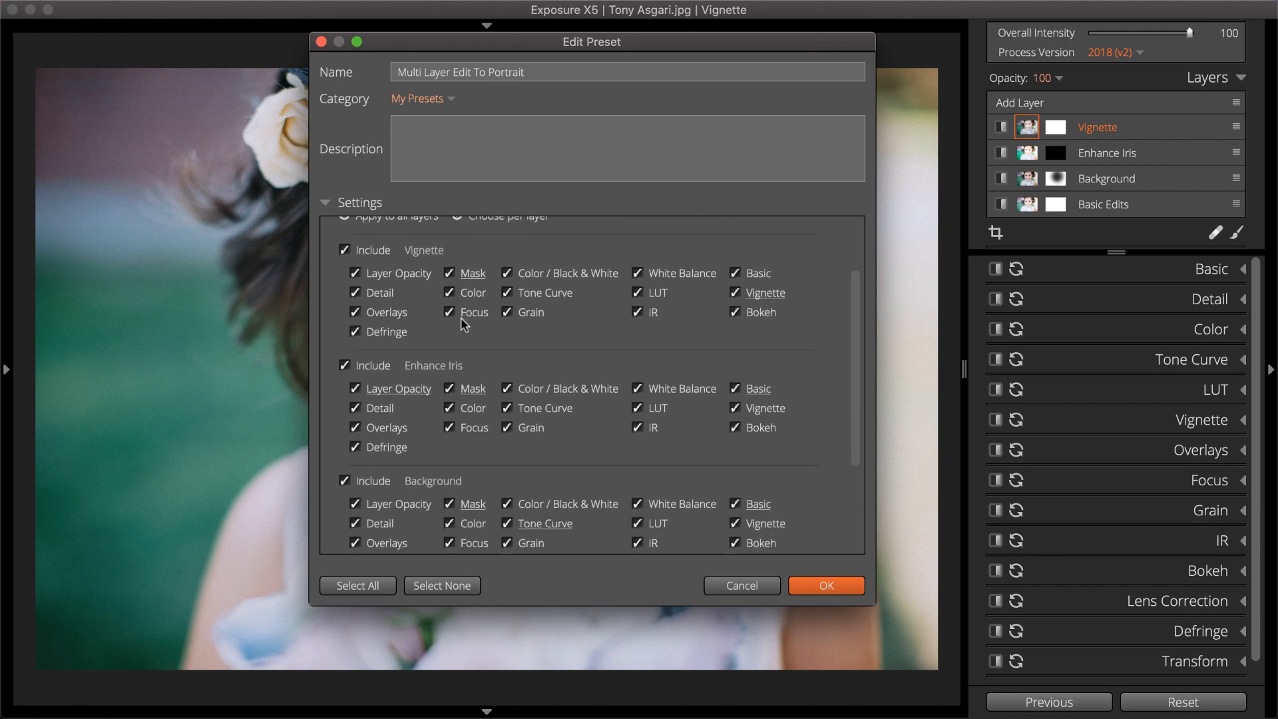
click(343, 365)
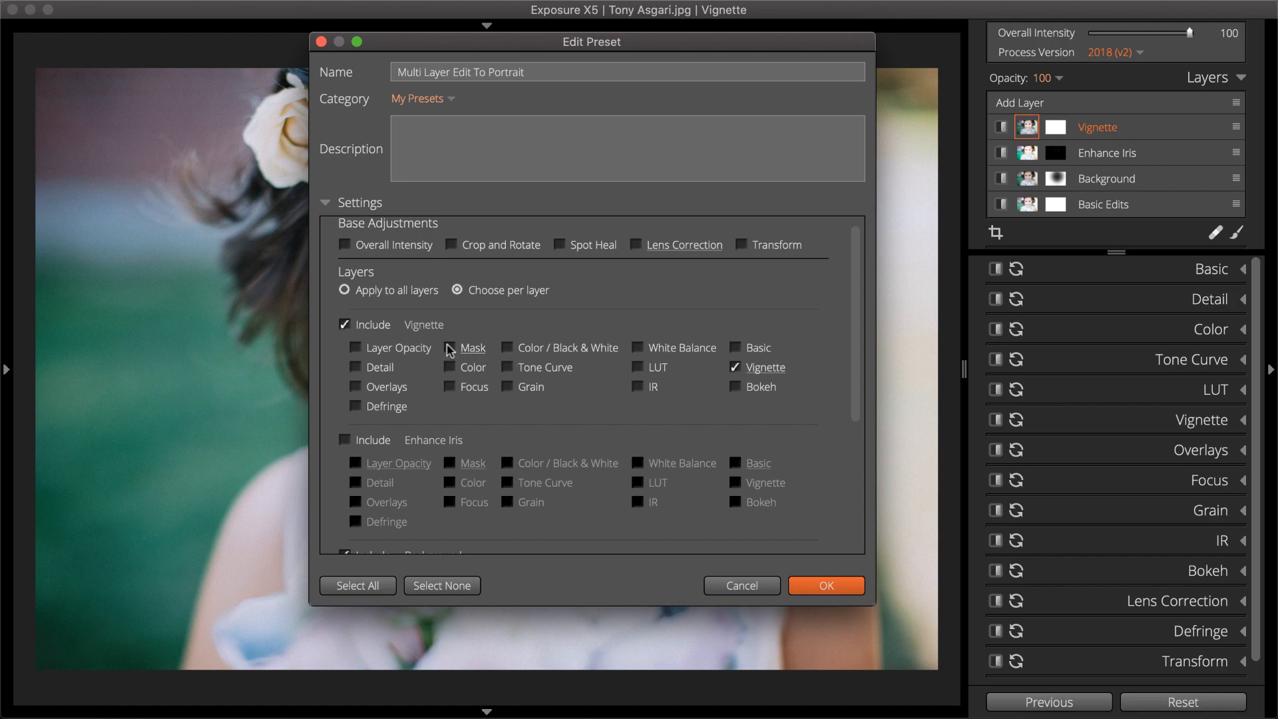
click(449, 361)
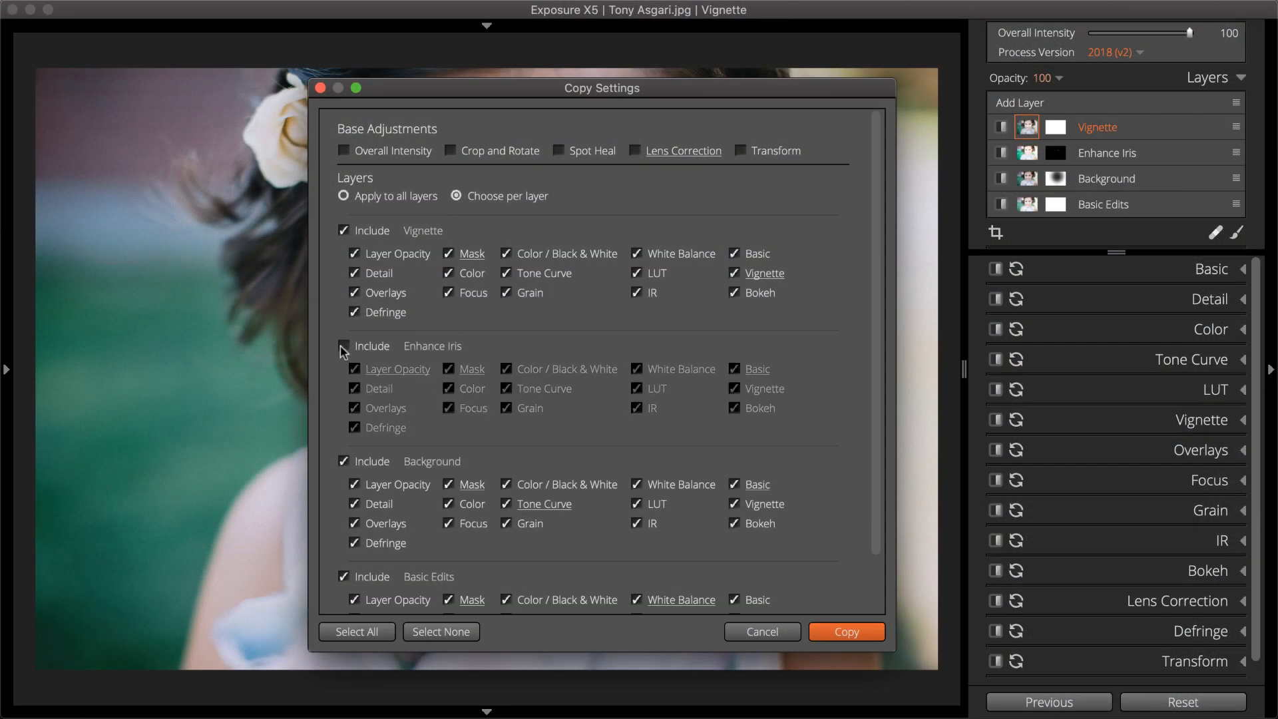
Copy per-layer settings without the Enhance Iris layer, then return to Edit > Copy Settings.
click(441, 631)
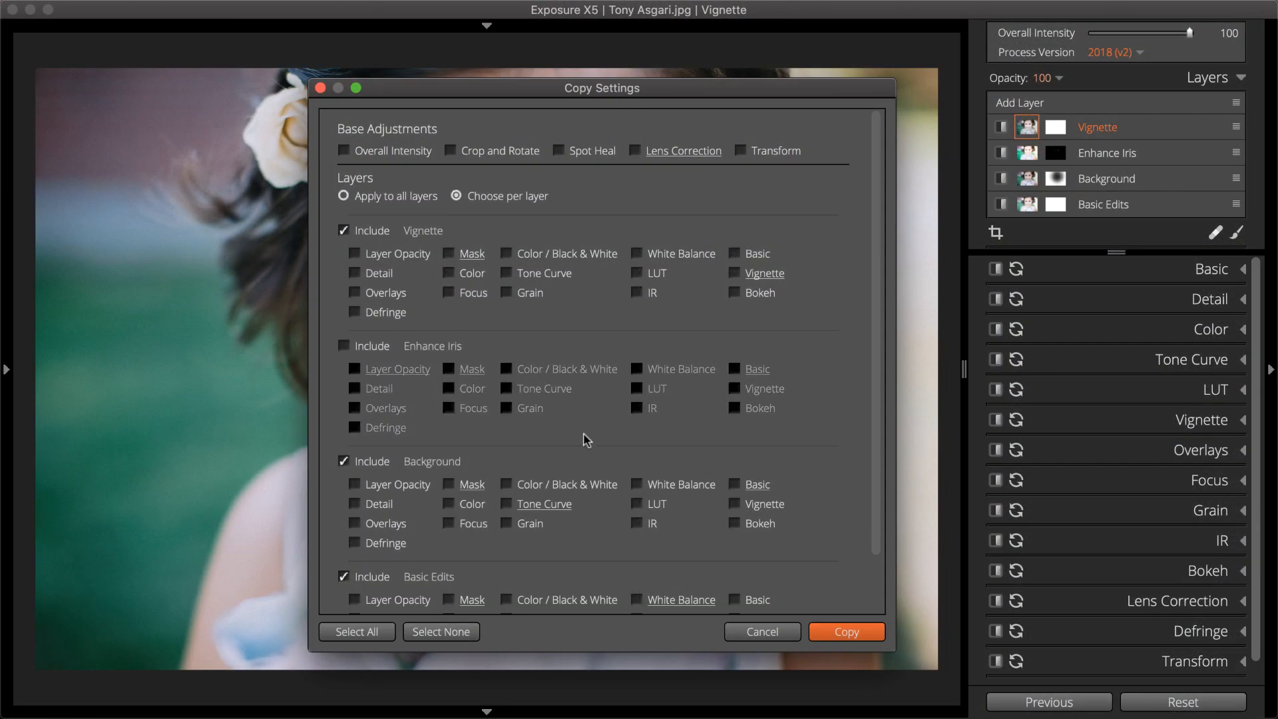
click(447, 253)
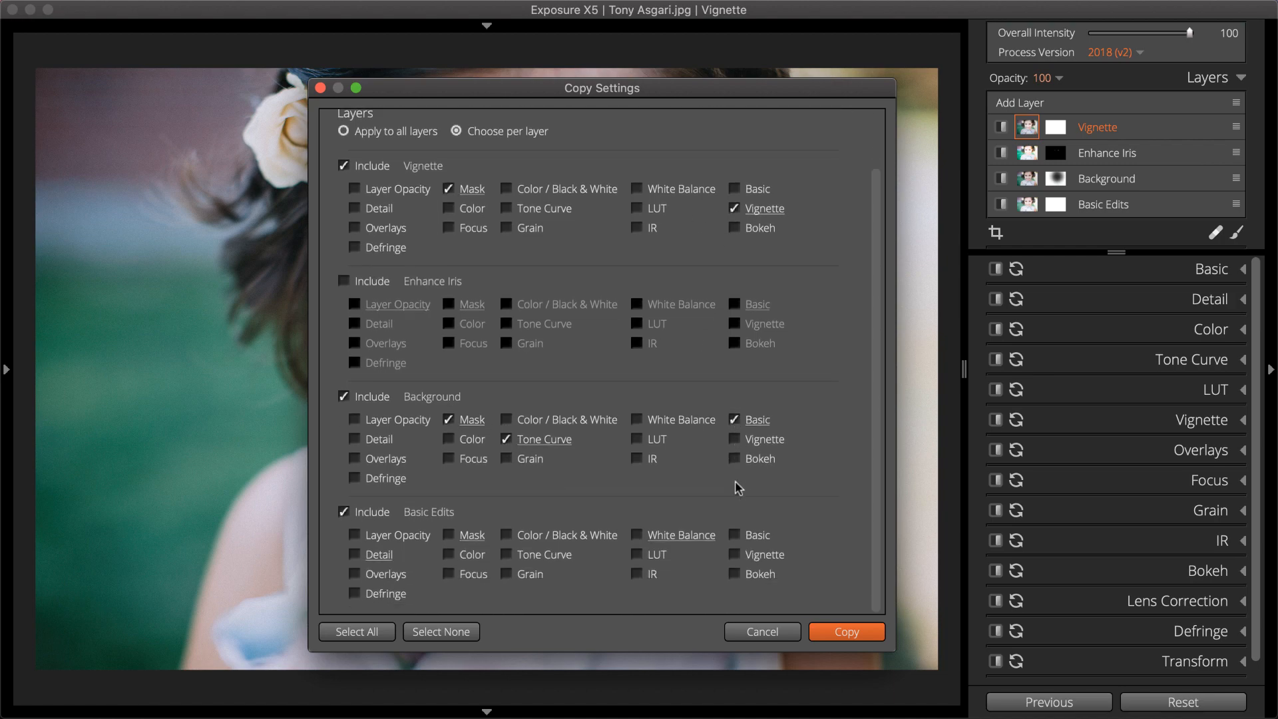
click(846, 632)
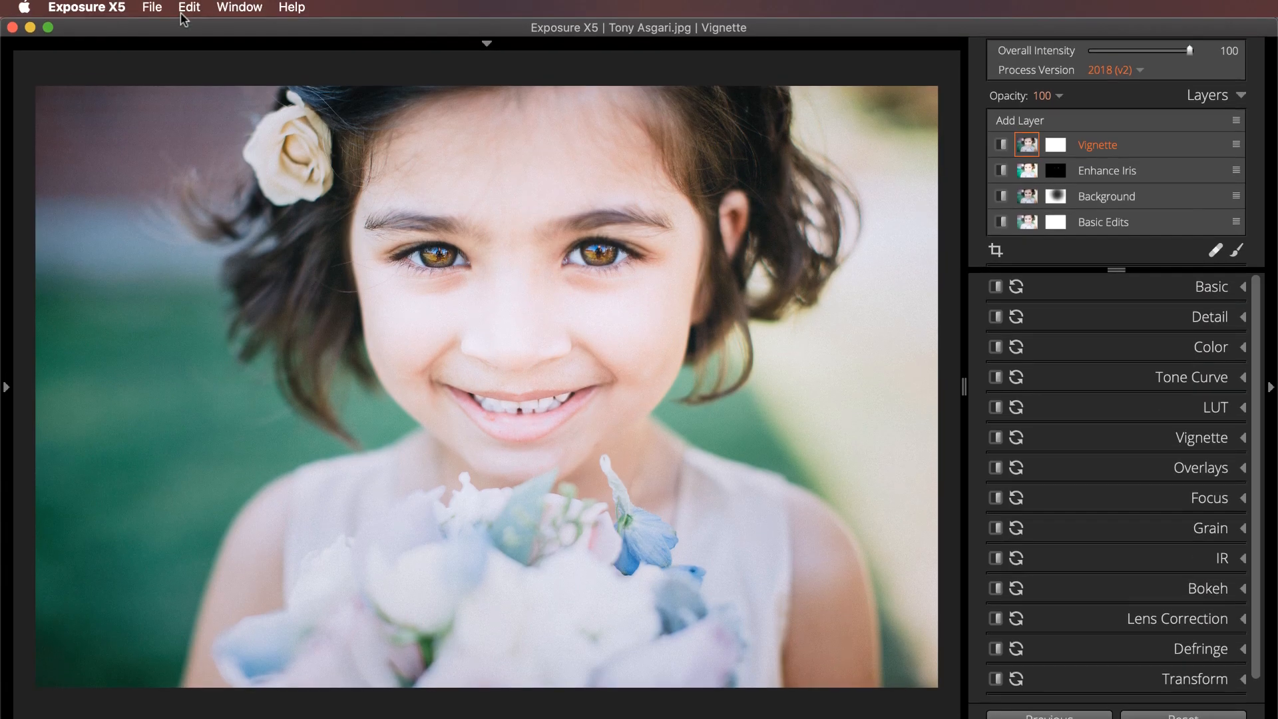
click(189, 9)
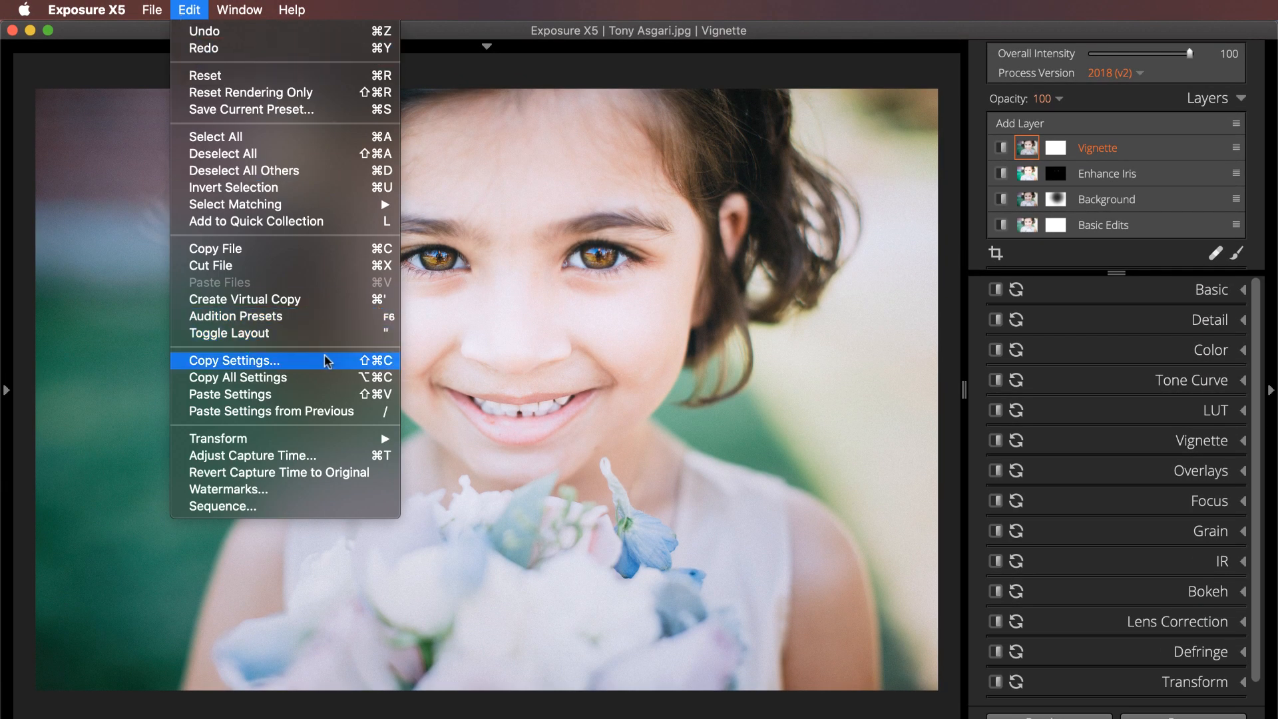